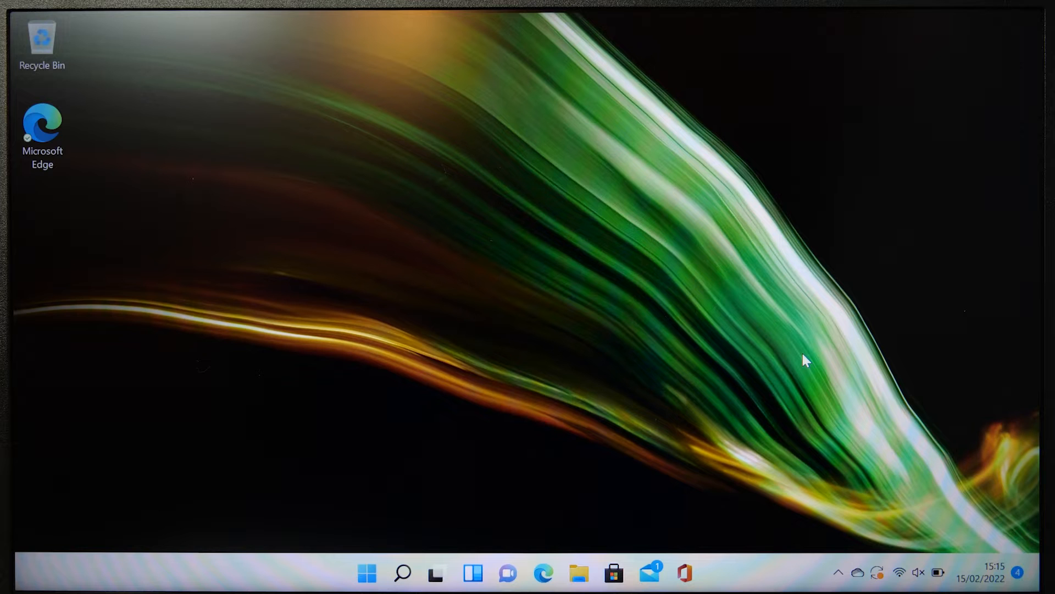
Launch Word and submit the account to begin activating Office
left_click(366, 573)
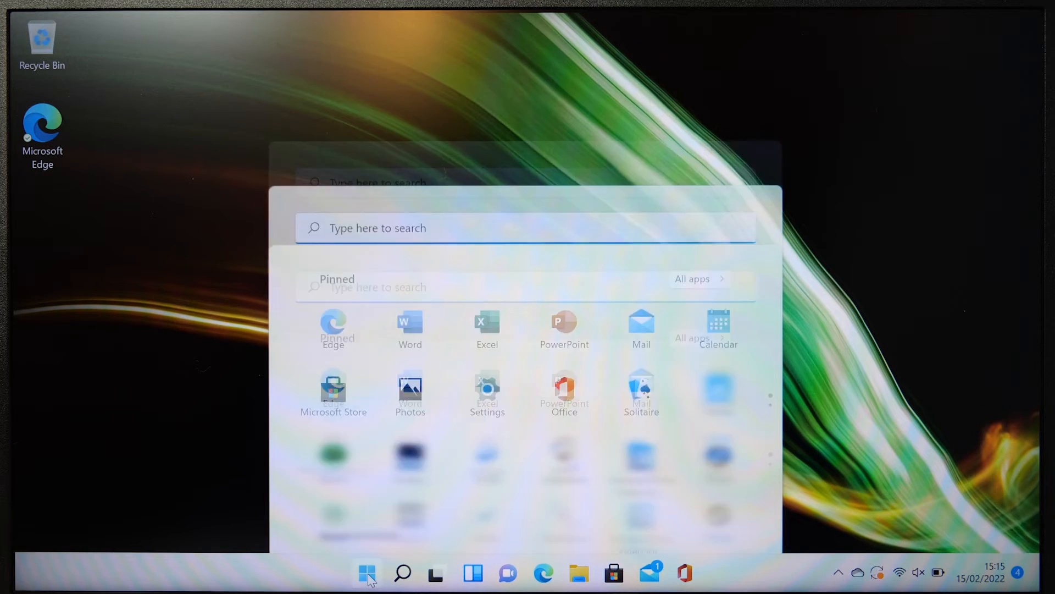
left_click(410, 329)
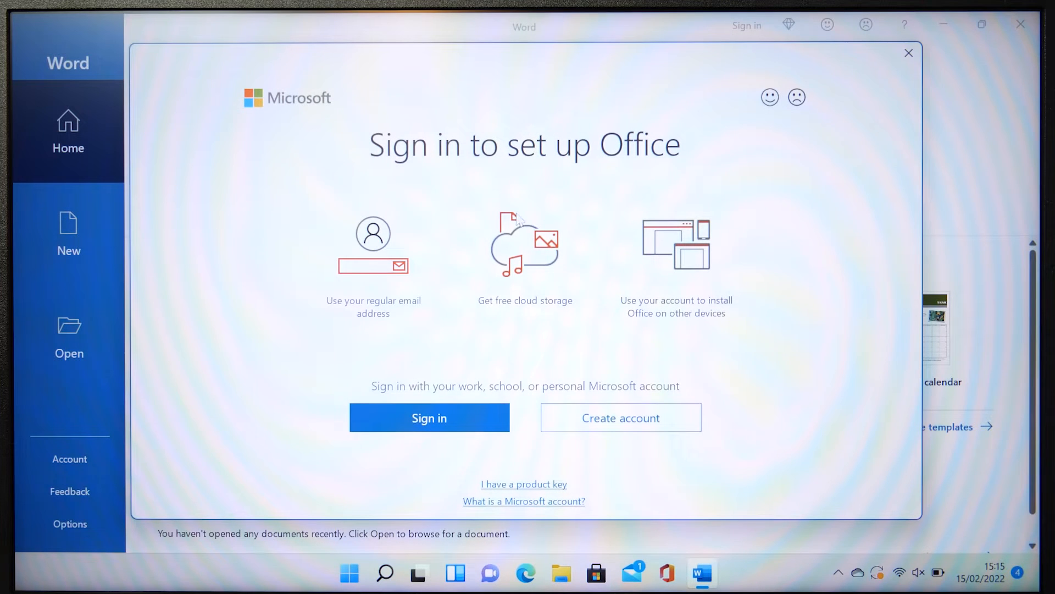
mouse_move(518, 444)
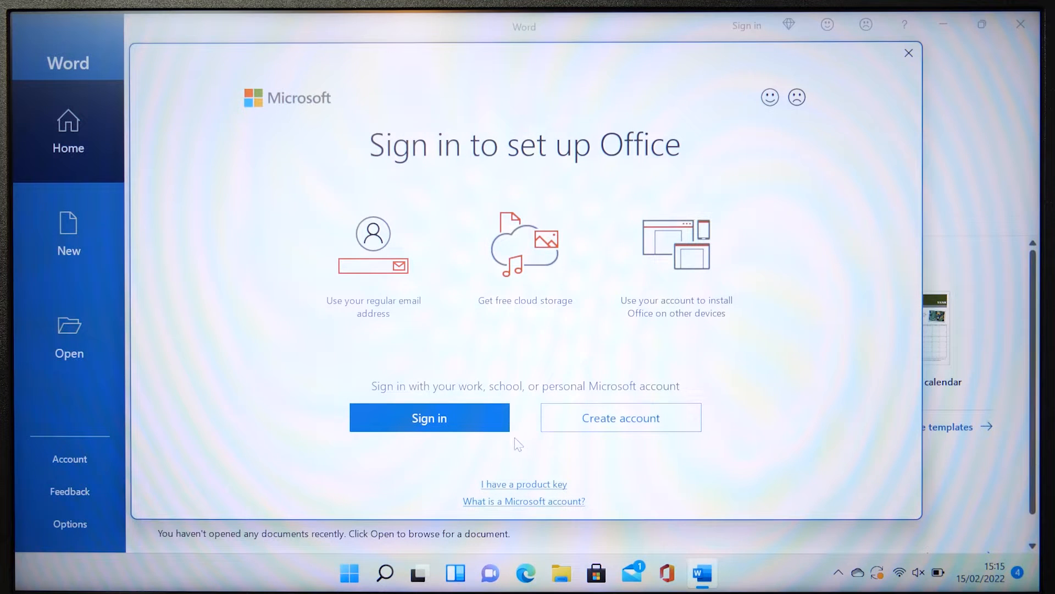
left_click(429, 417)
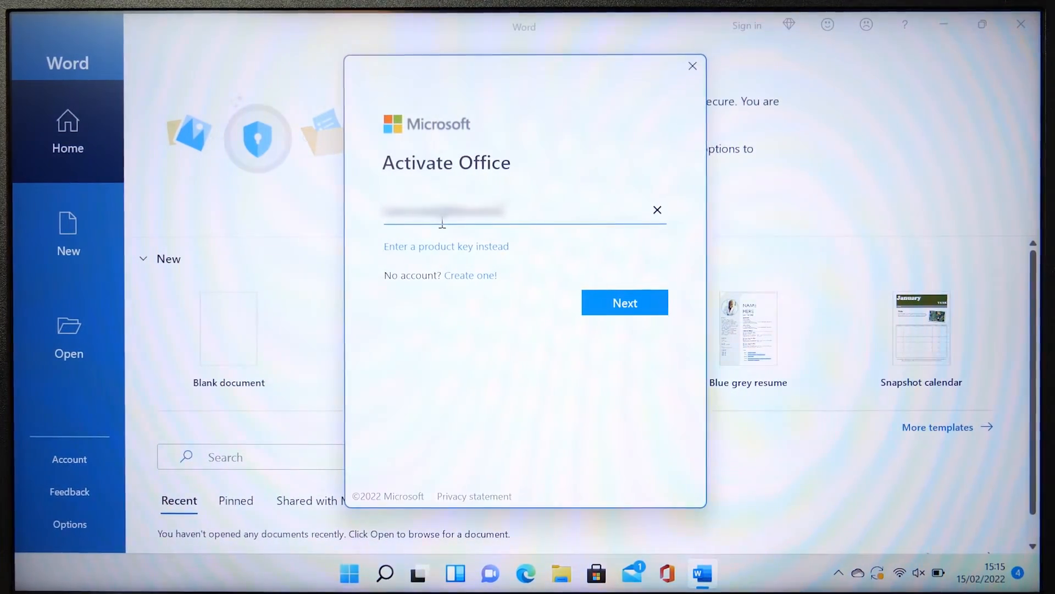
left_click(623, 302)
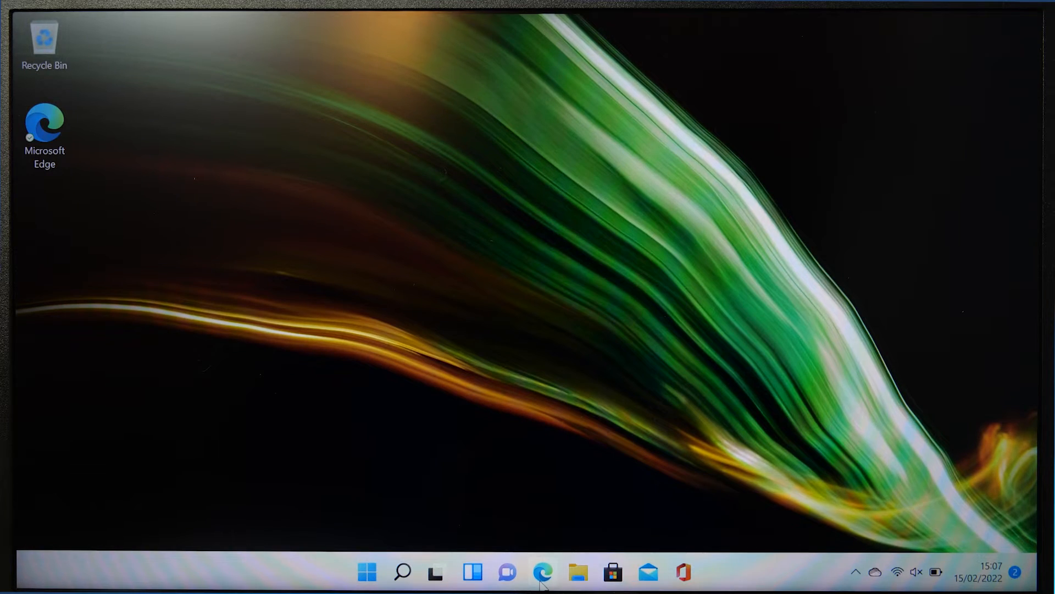
Go to setup.office.com in Edge and sign in with the Microsoft account
left_click(543, 571)
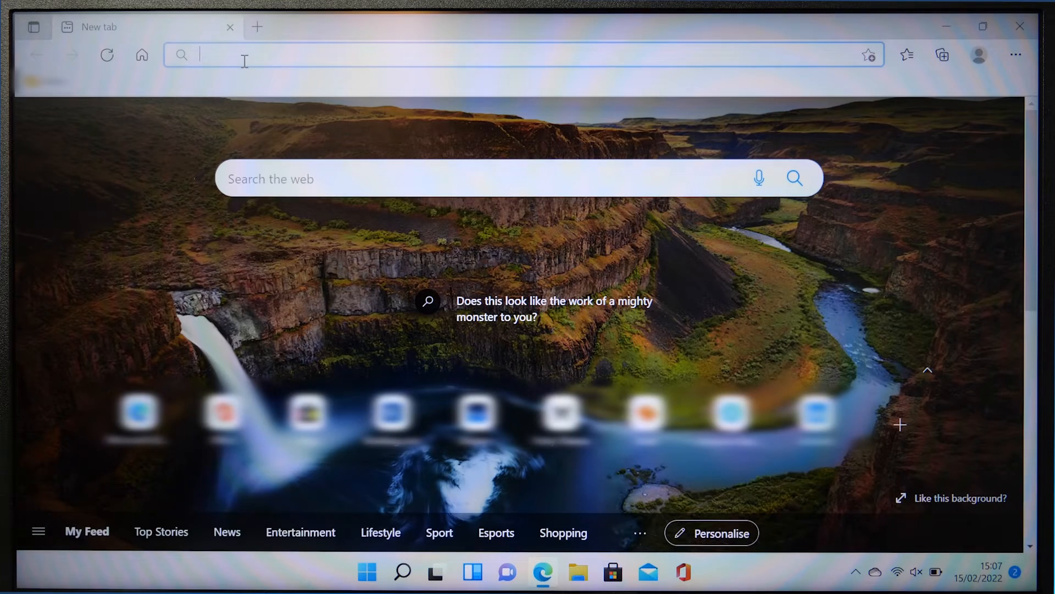
type("setup.office.com")
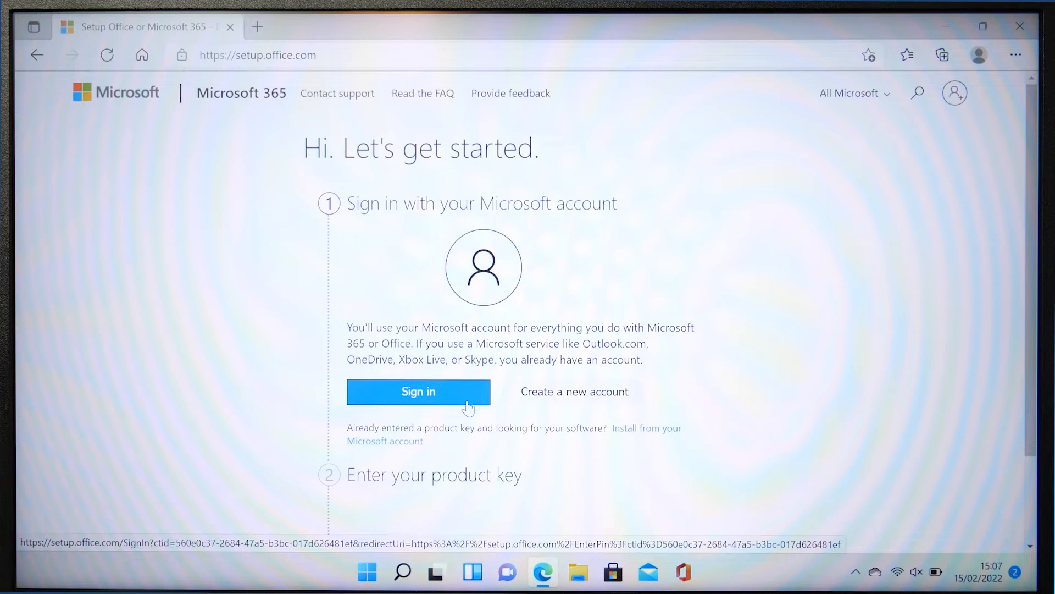
mouse_move(574, 392)
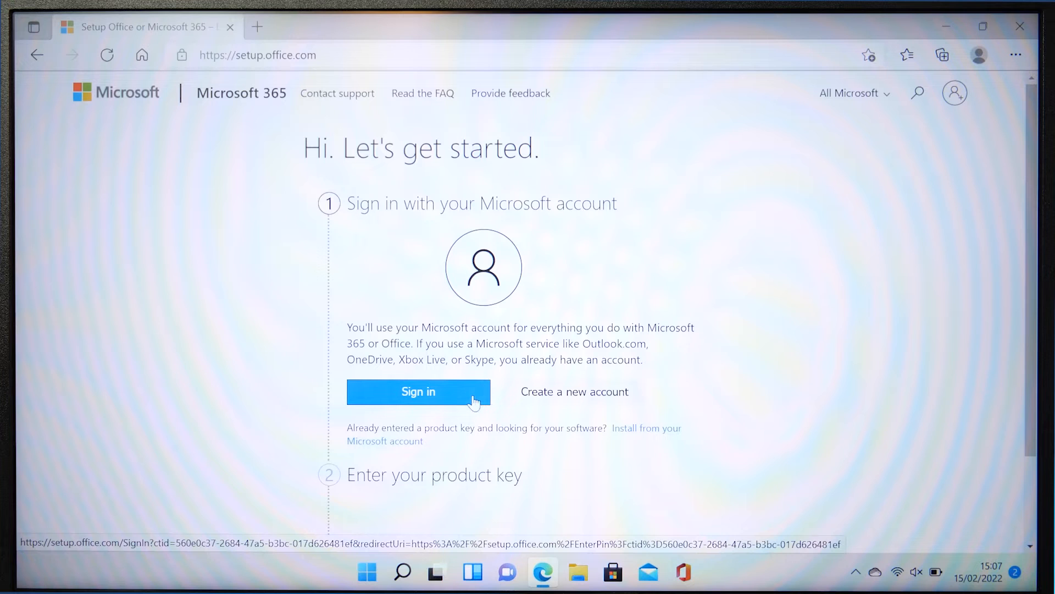
left_click(418, 391)
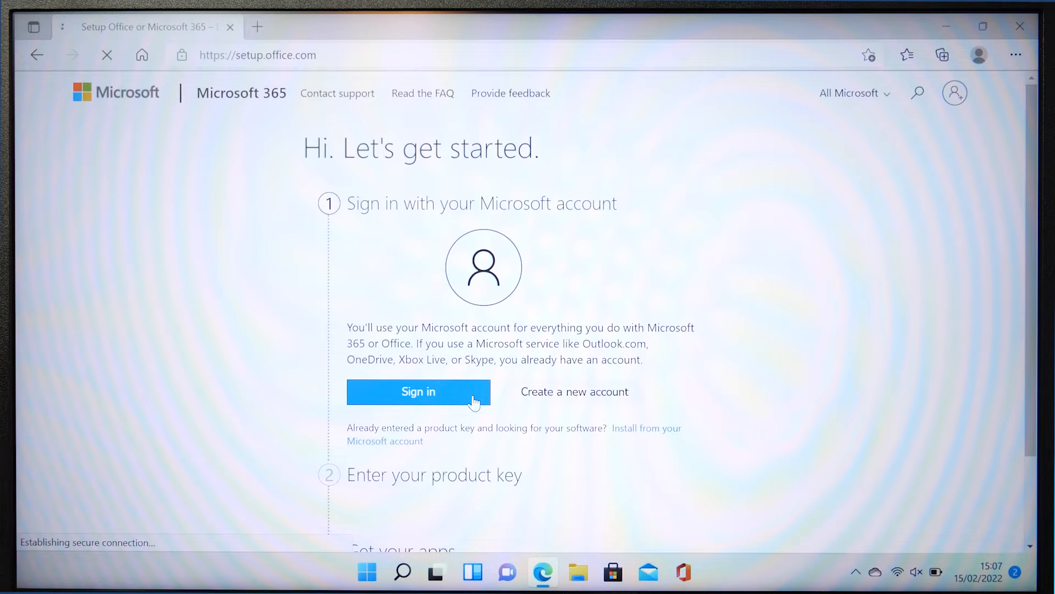
left_click(418, 391)
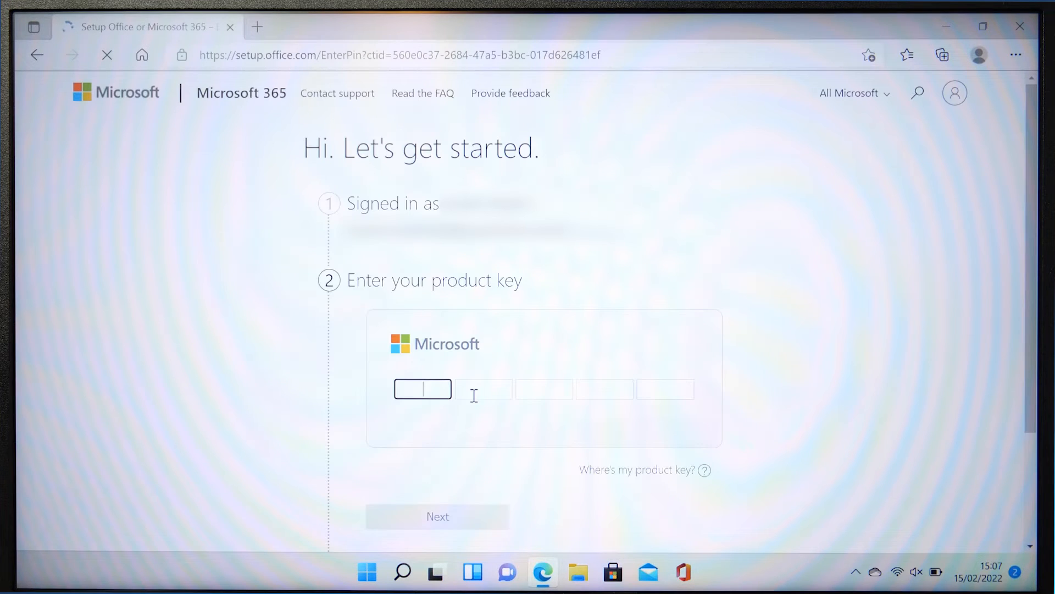
scroll("down", 3)
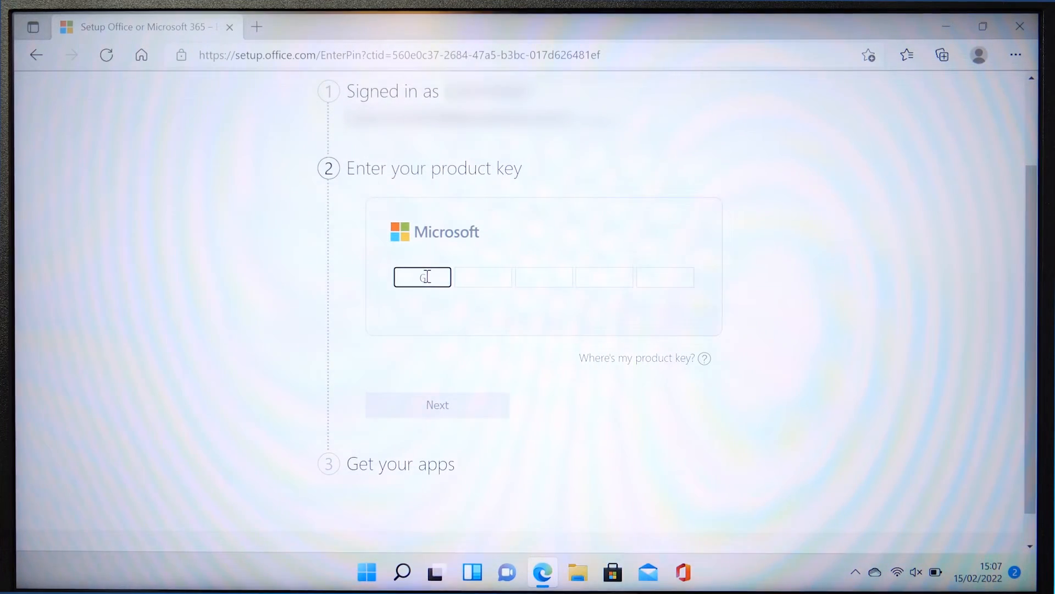
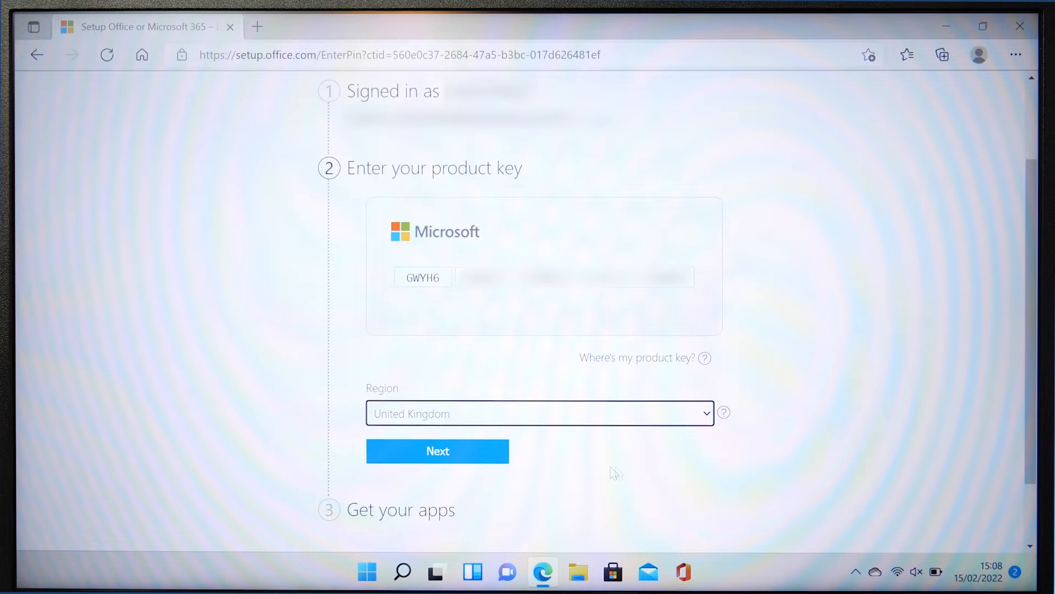
left_click(437, 450)
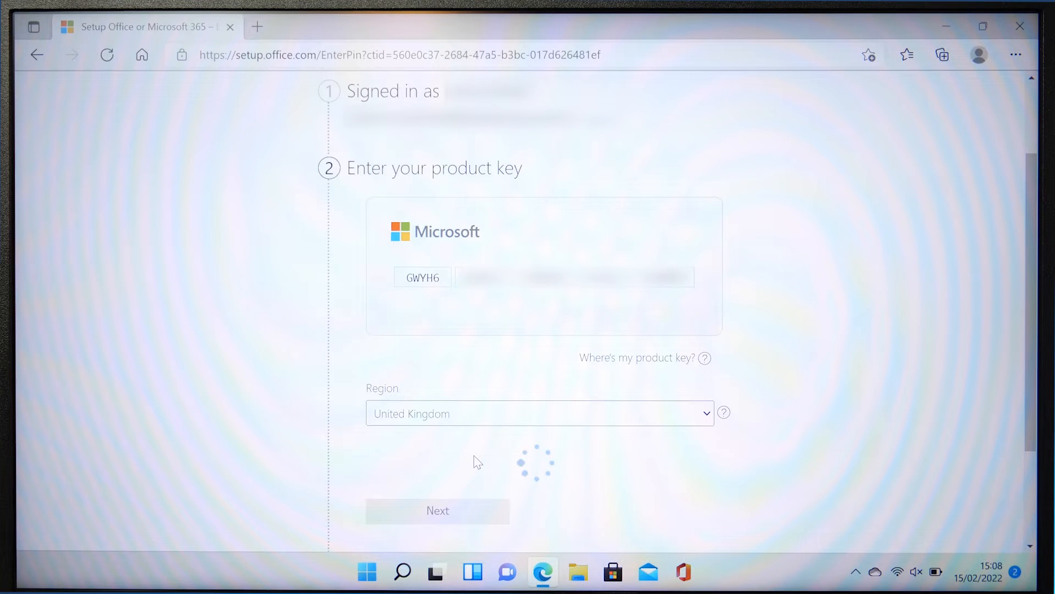
Turn recurring billing off, opt in to tips and offers, and confirm the redemption
left_click(437, 510)
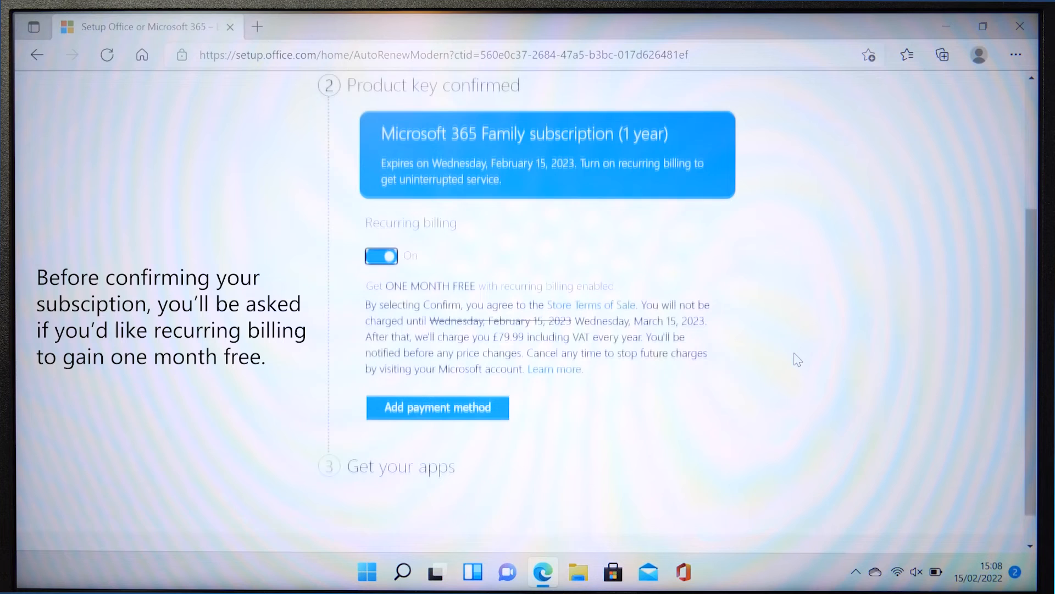
left_click(381, 256)
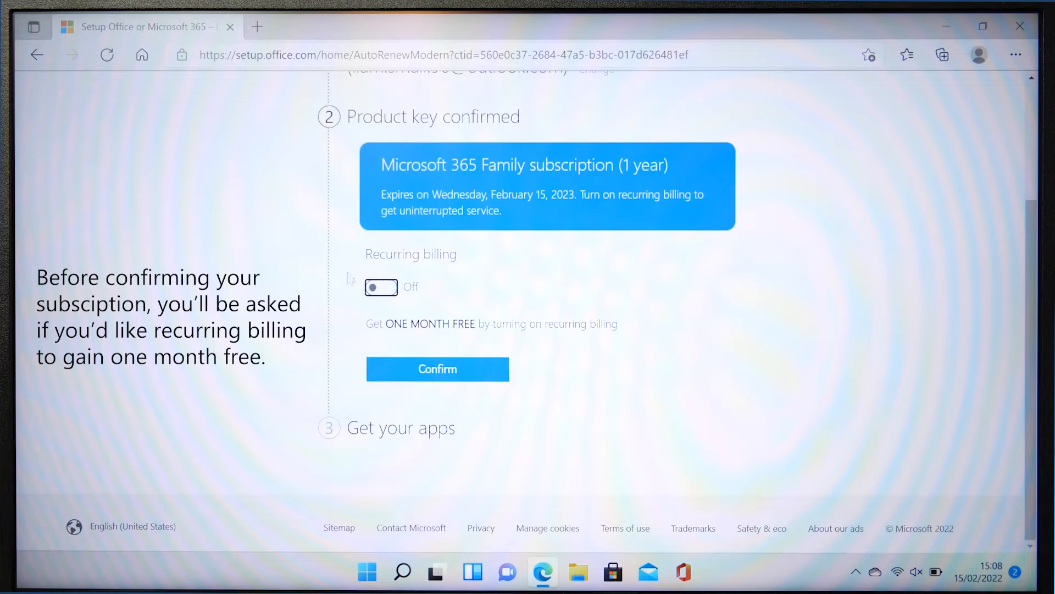
left_click(437, 369)
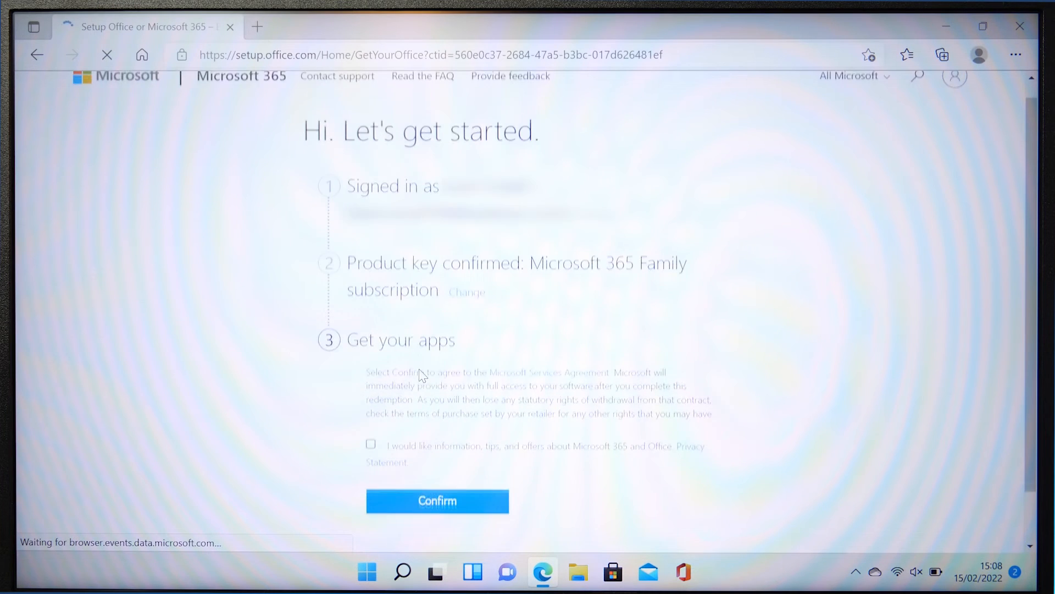
scroll("down", 3)
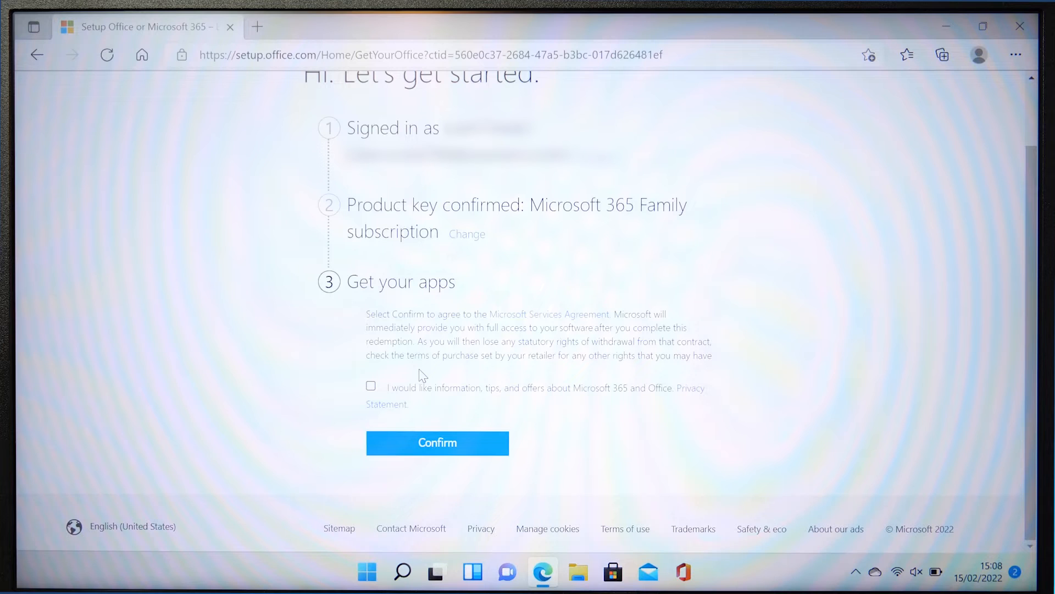
left_click(372, 386)
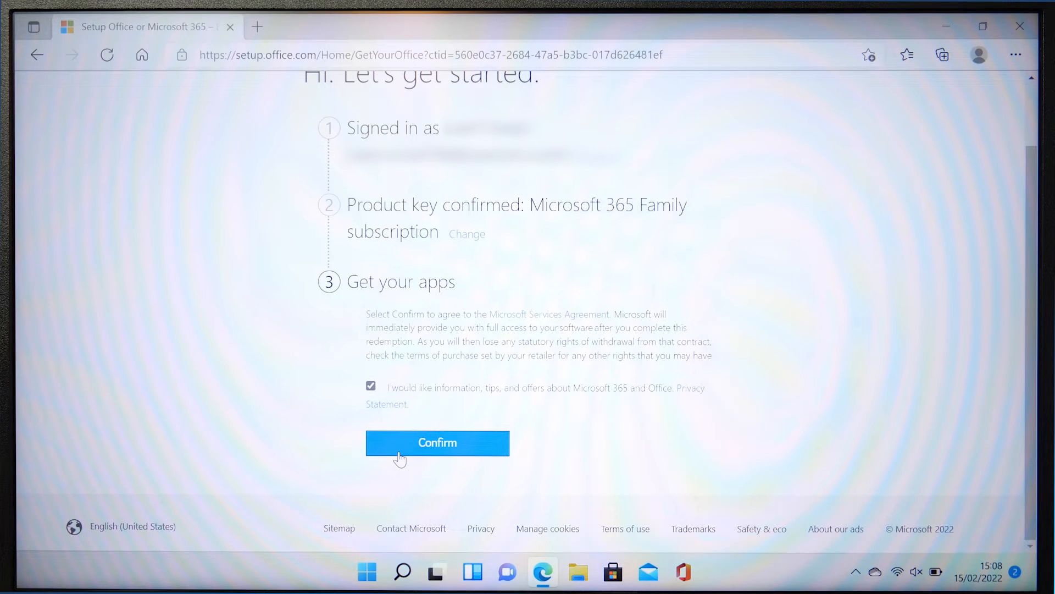
left_click(437, 442)
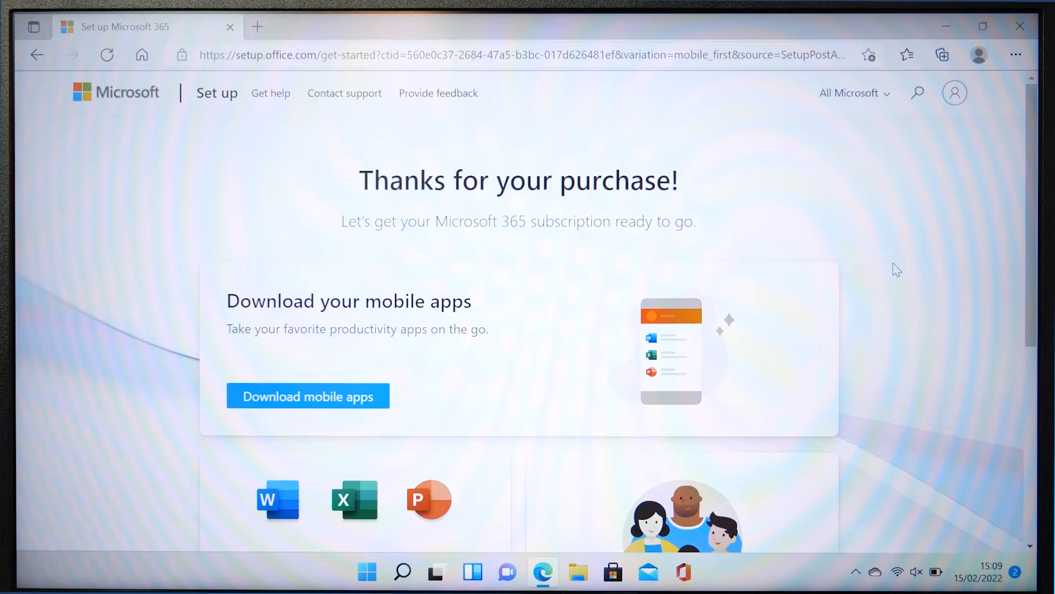
Scroll down the thank-you page to reveal the desktop app download options
scroll("down", 3)
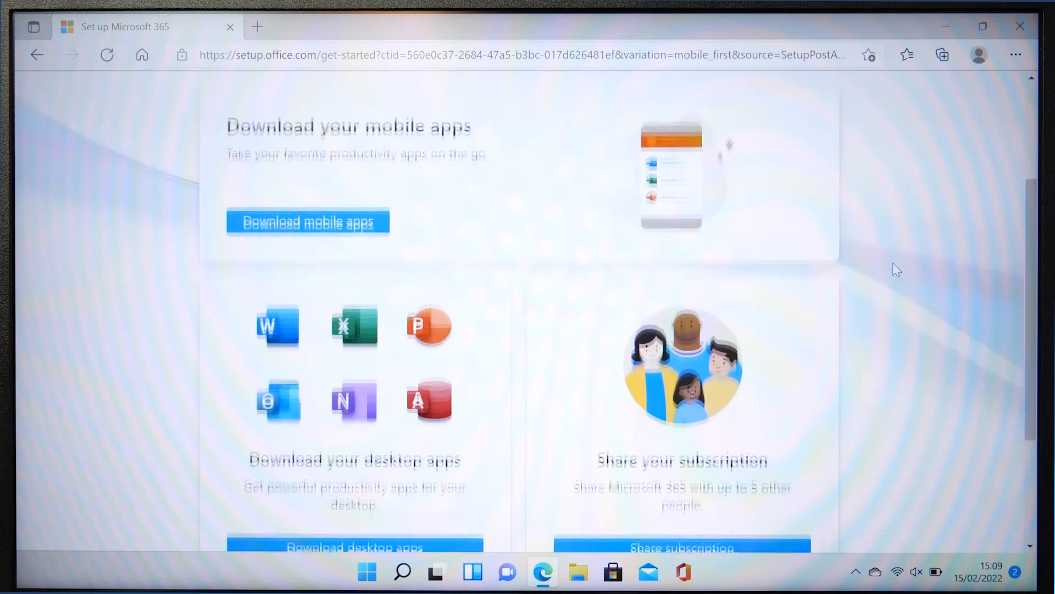
scroll("down", 3)
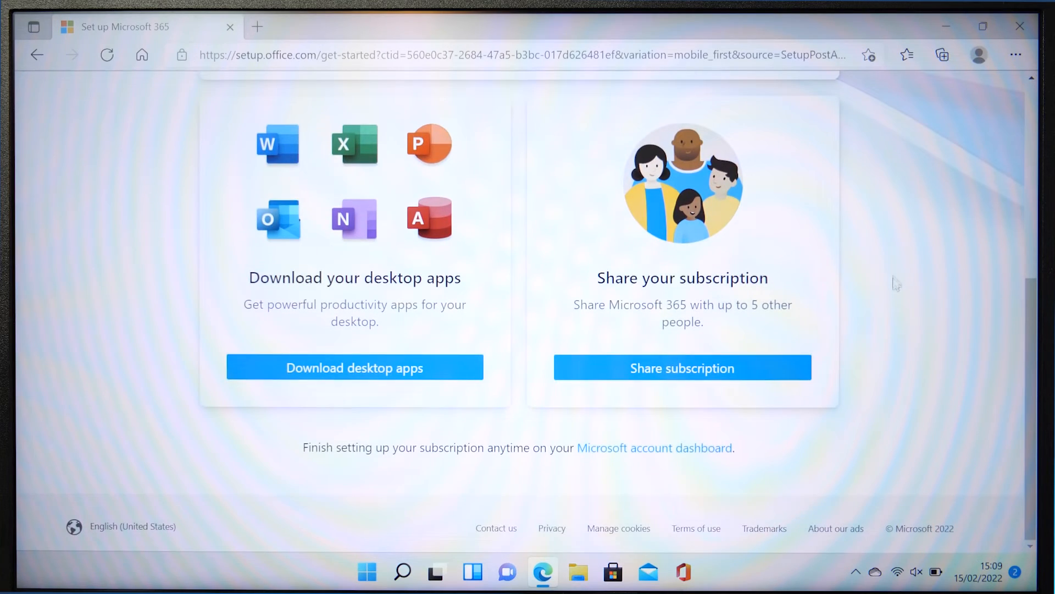
mouse_move(481, 417)
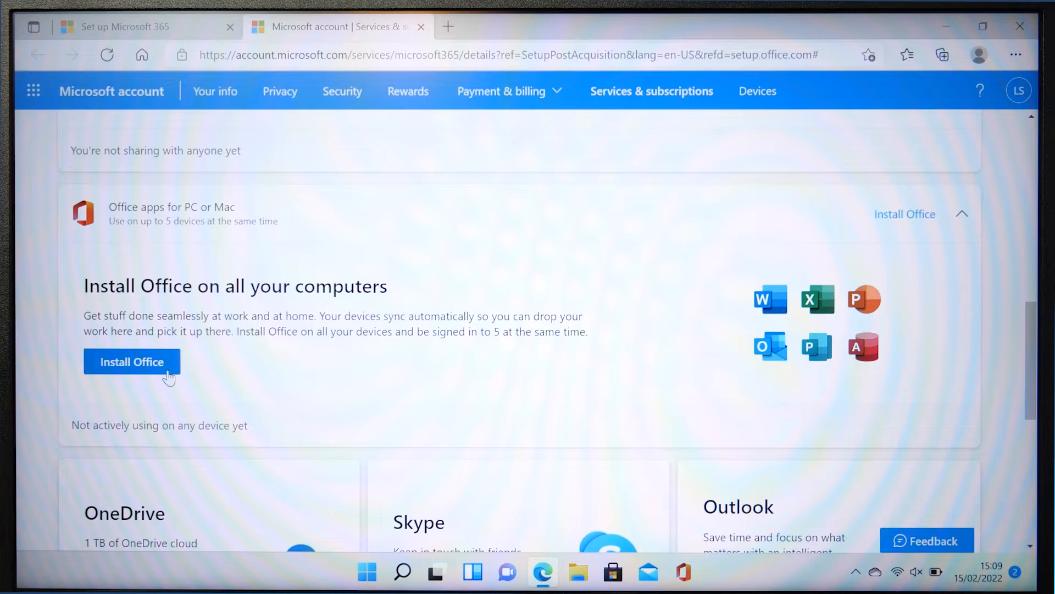
Download OfficeSetup.exe in English with the Office – Default version
left_click(132, 362)
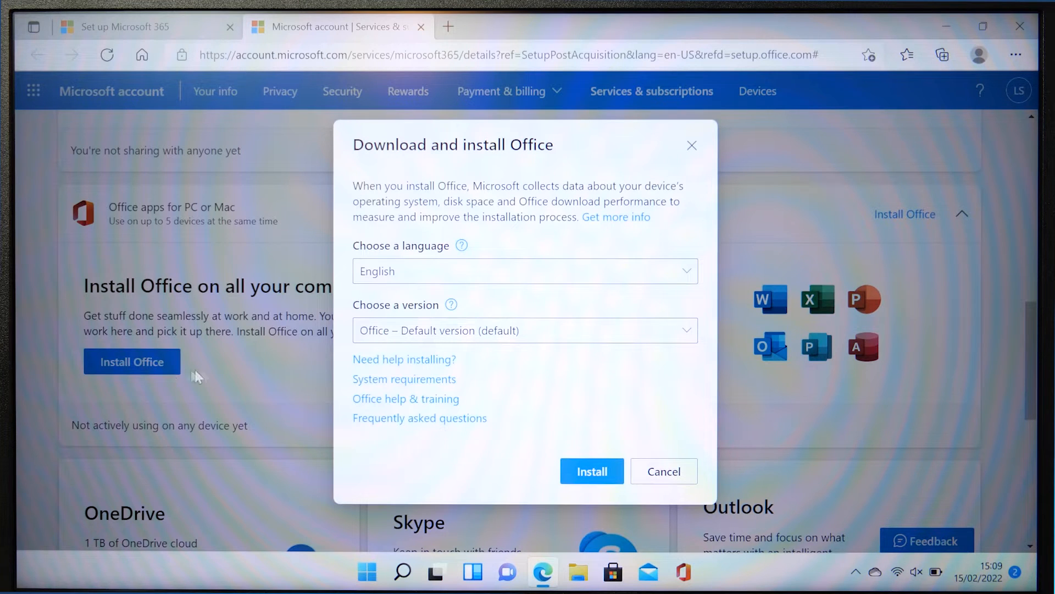
left_click(524, 330)
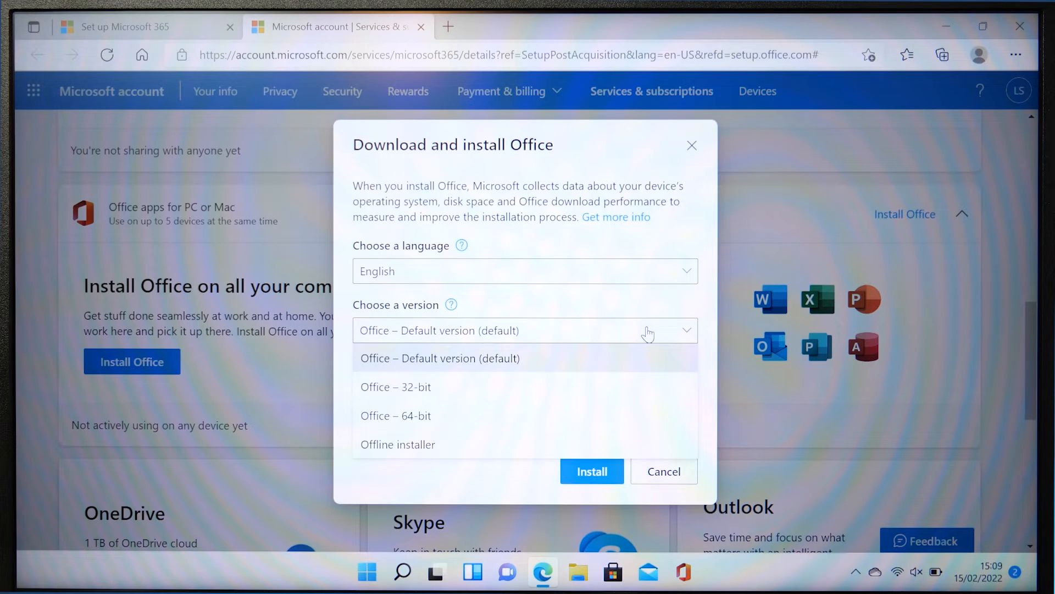
left_click(524, 330)
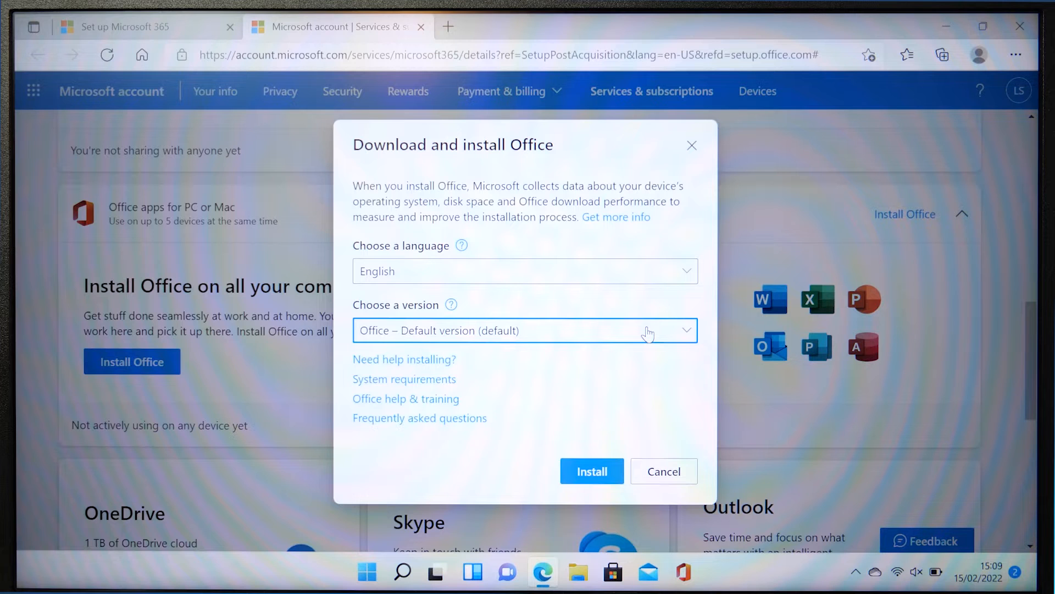
left_click(591, 470)
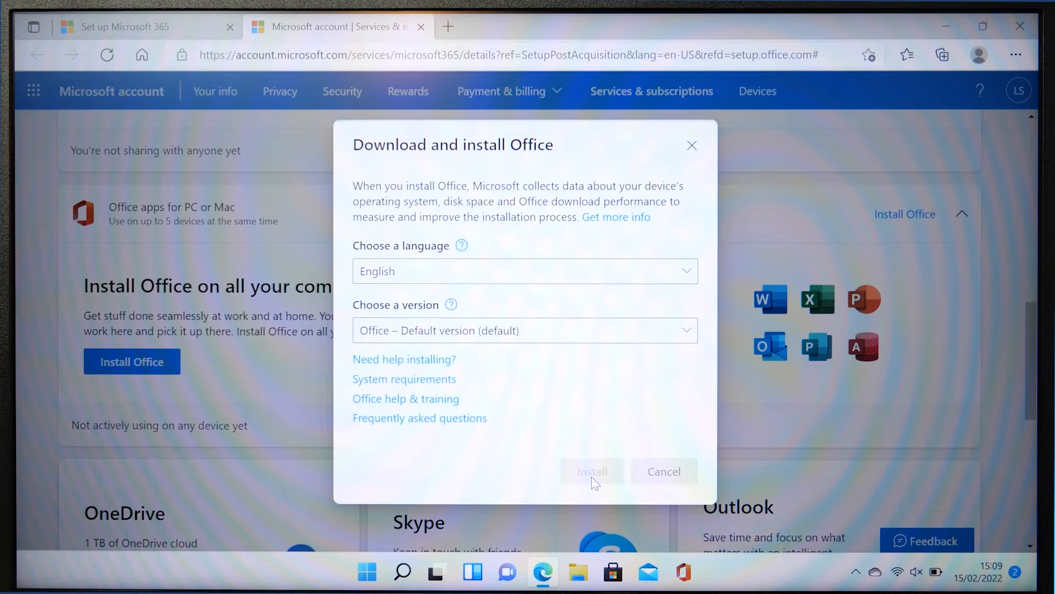
left_click(663, 471)
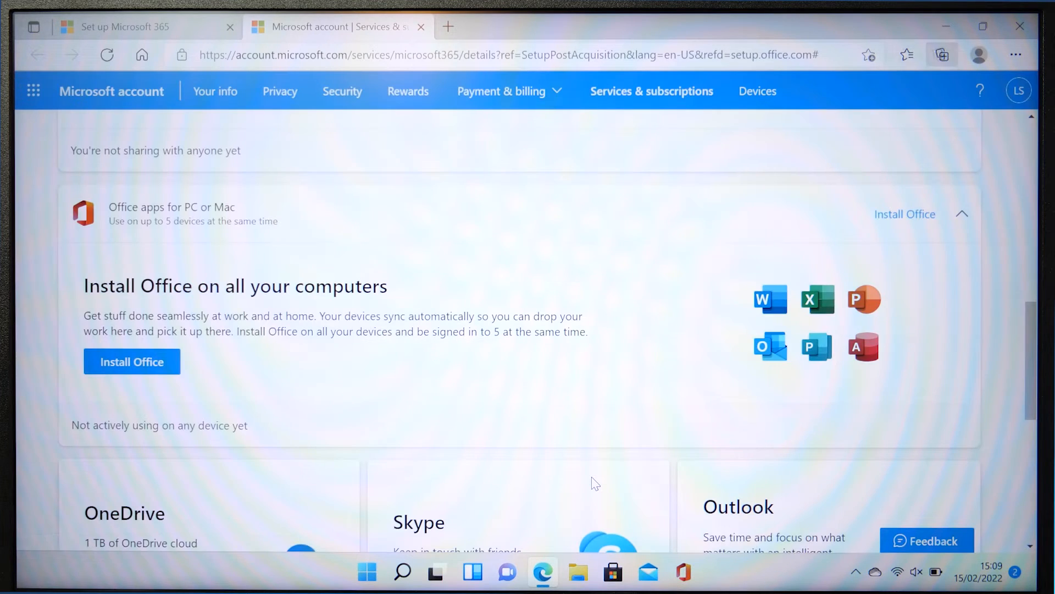
left_click(943, 55)
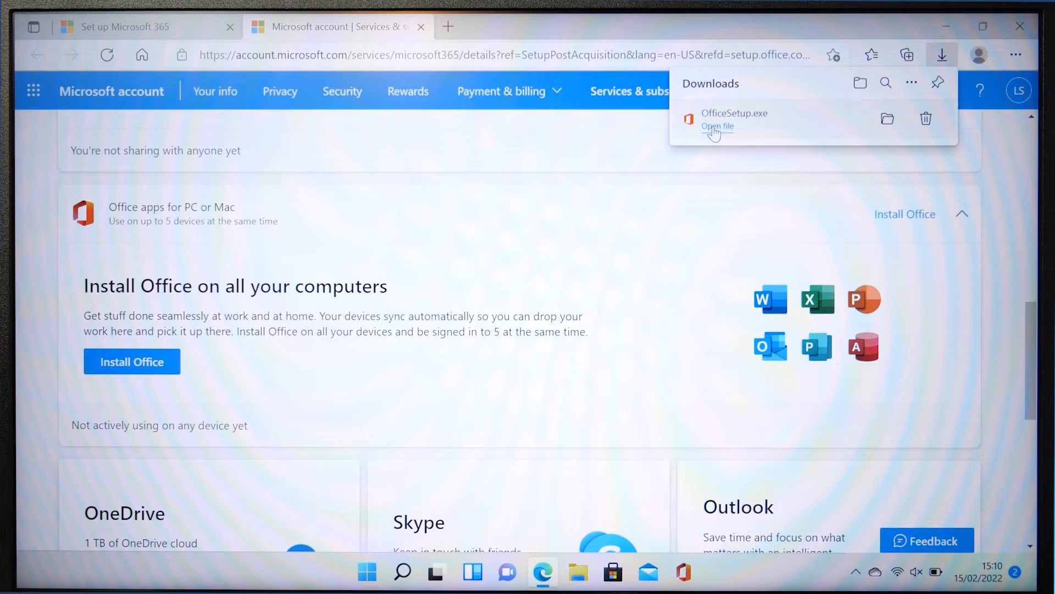
Run OfficeSetup.exe from Edge's Downloads panel and allow it in User Account Control
left_click(717, 127)
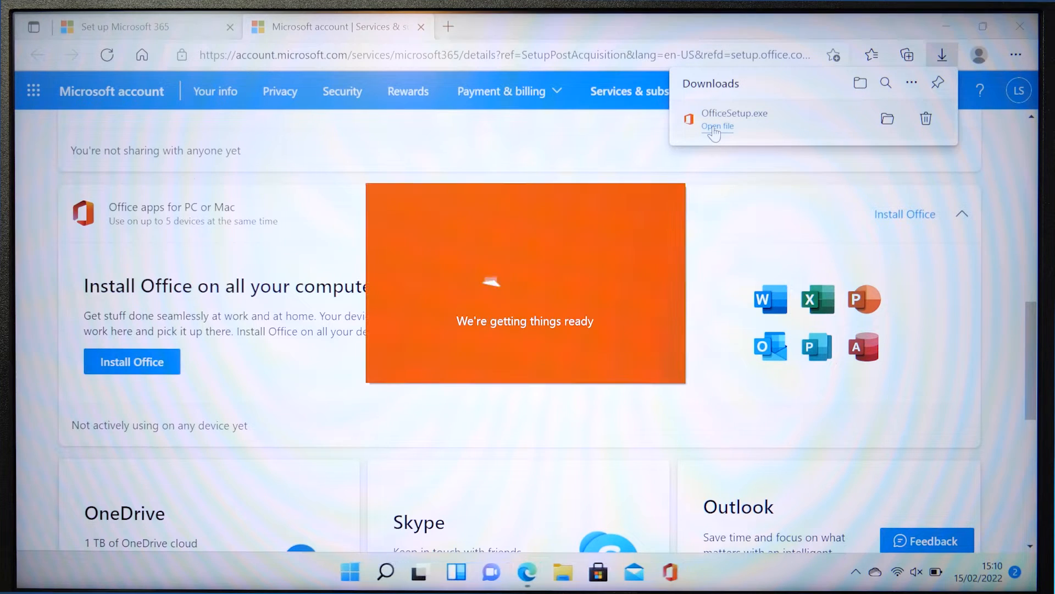
left_click(717, 126)
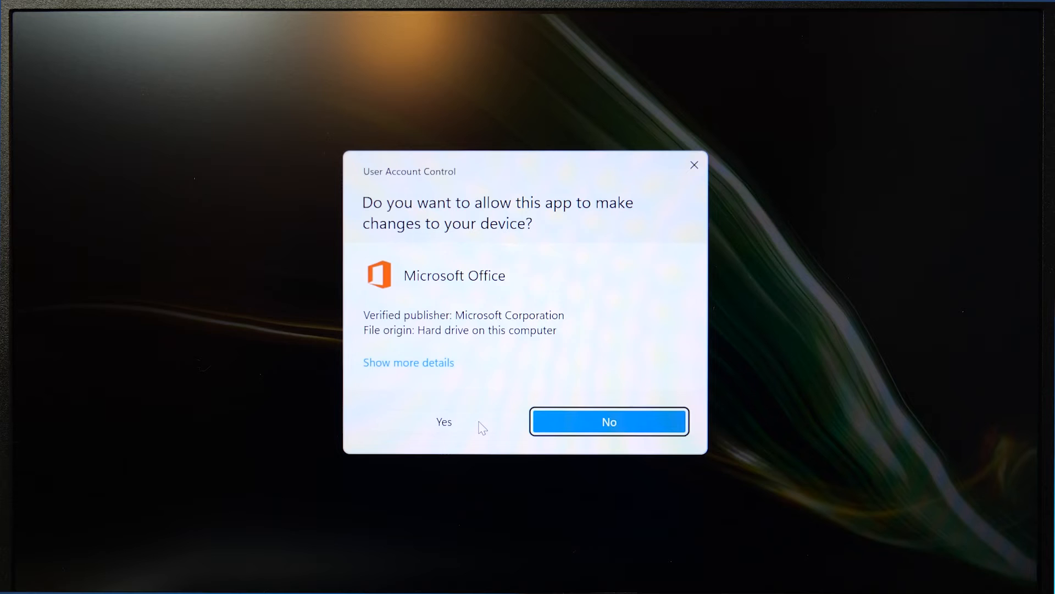
left_click(443, 422)
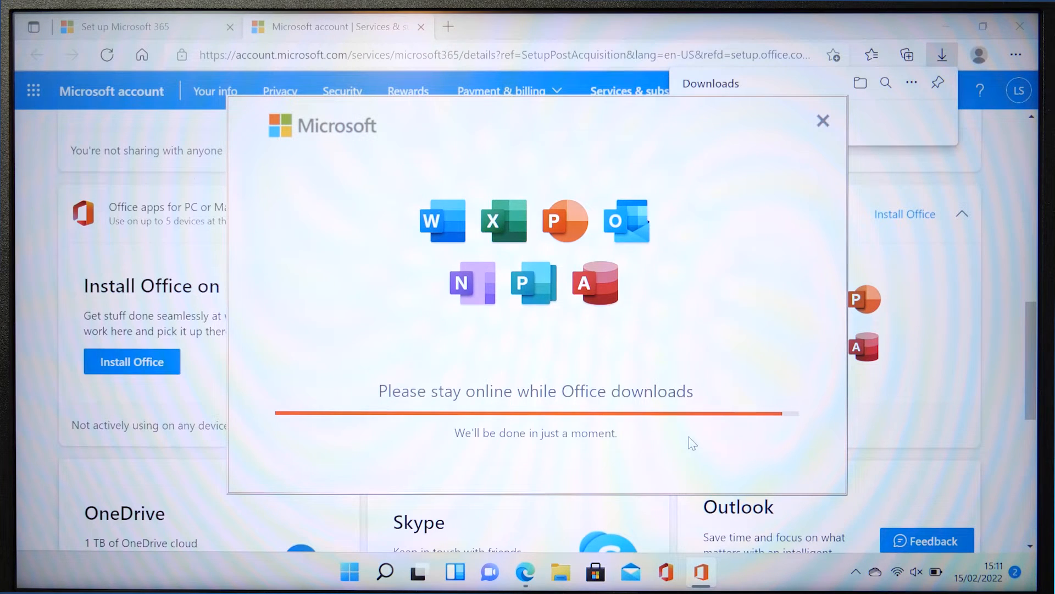
left_click(822, 121)
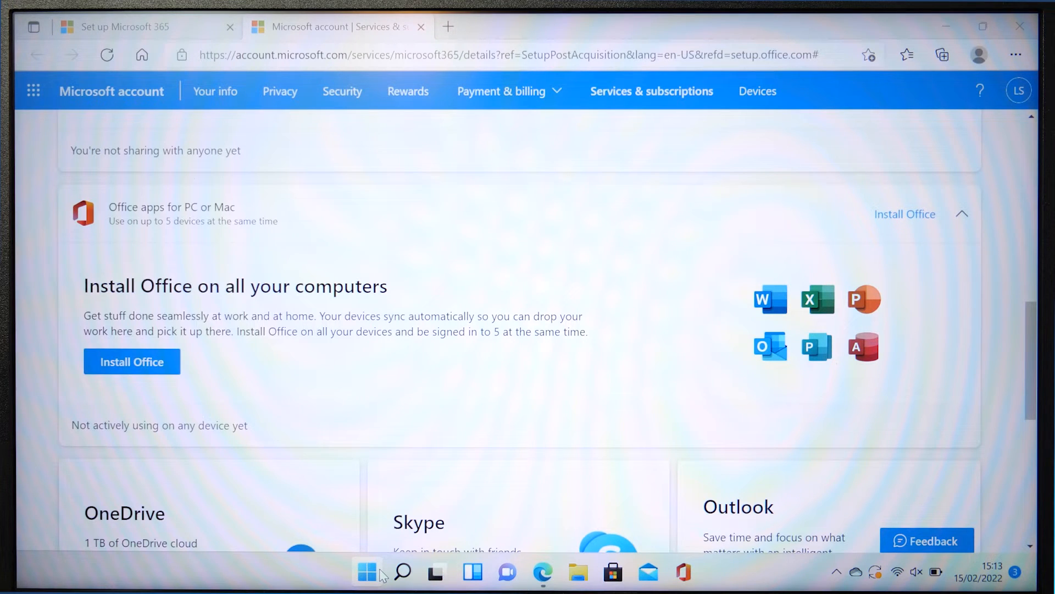
Launch Word, continue with the Microsoft 365 account, and accept the license agreement
left_click(366, 573)
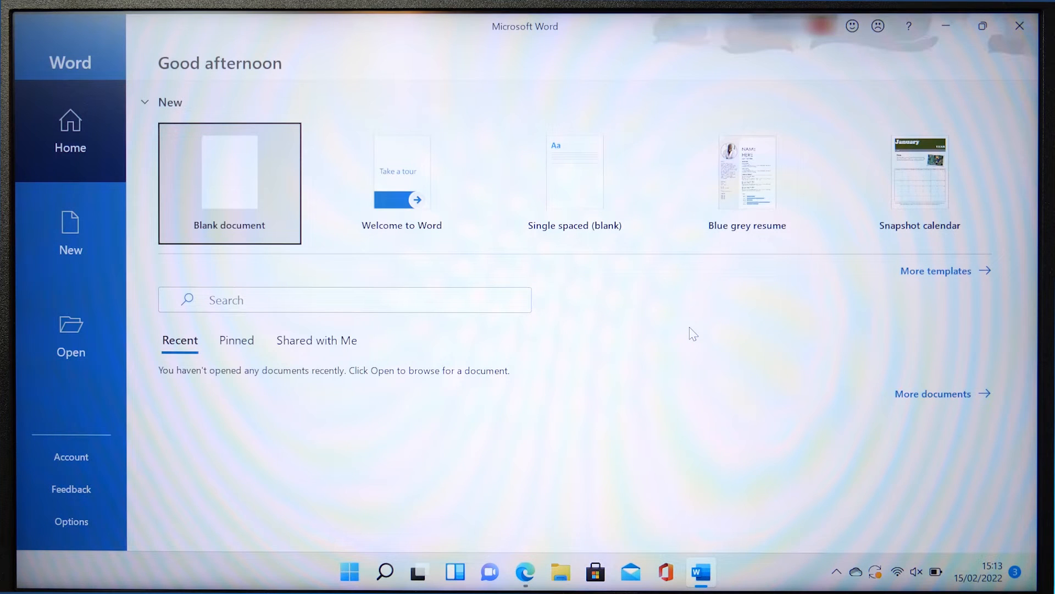
mouse_move(243, 192)
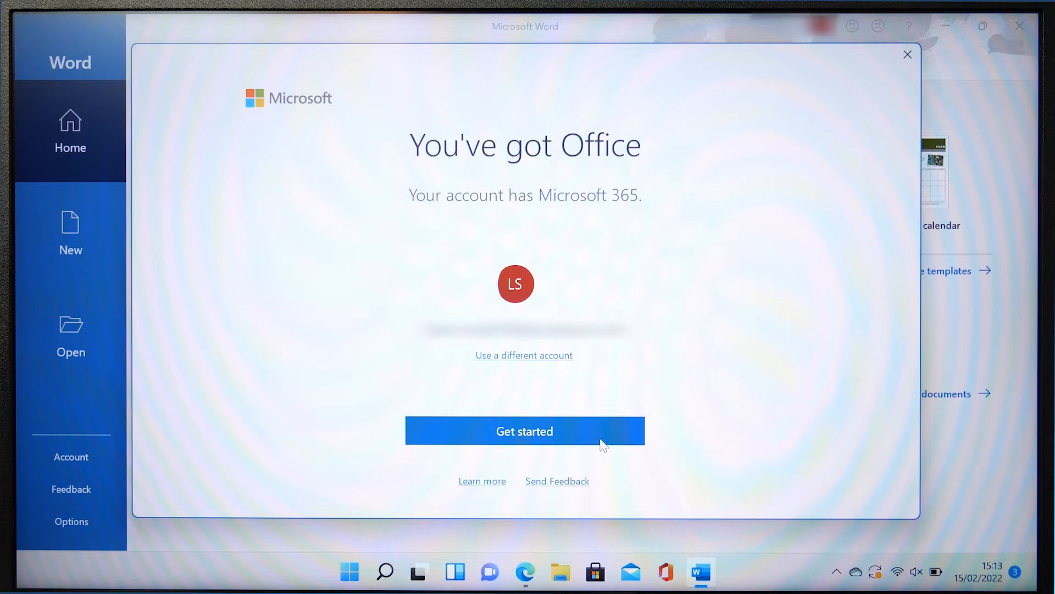
left_click(524, 431)
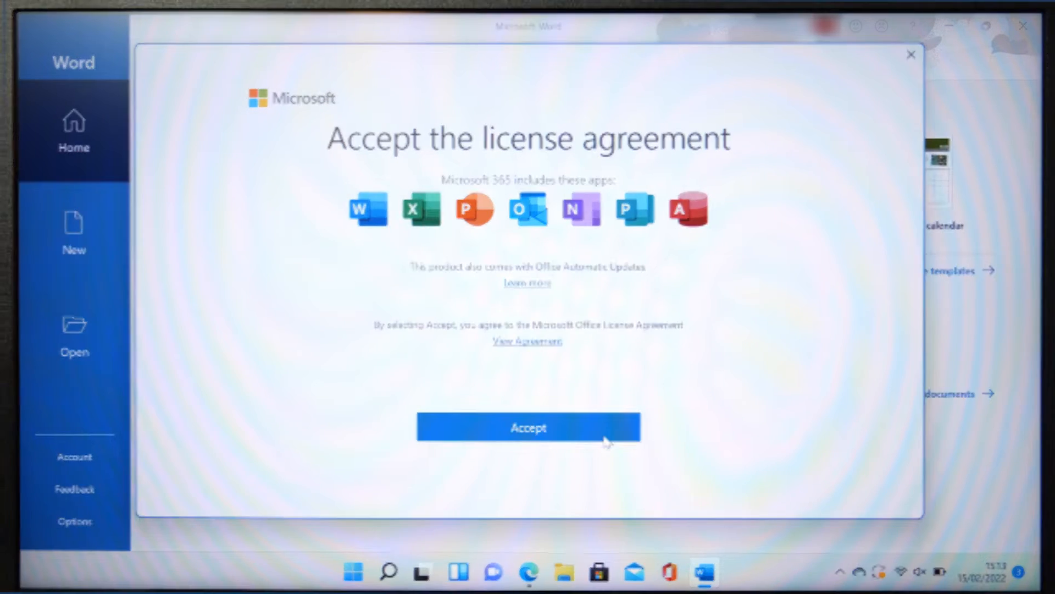
left_click(528, 428)
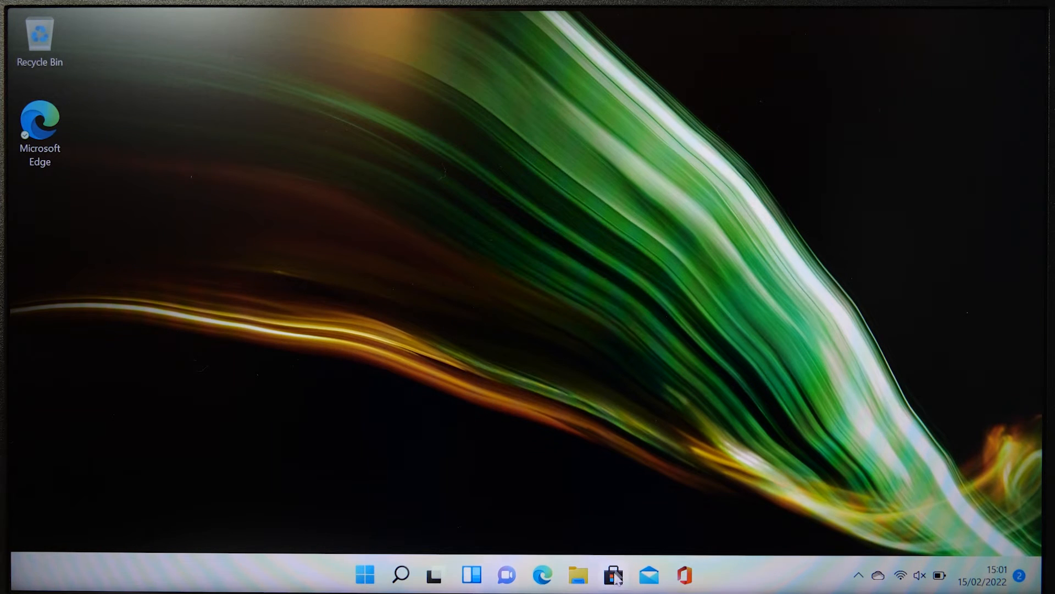
Search Microsoft Store for 'Microsoft 365'
left_click(612, 575)
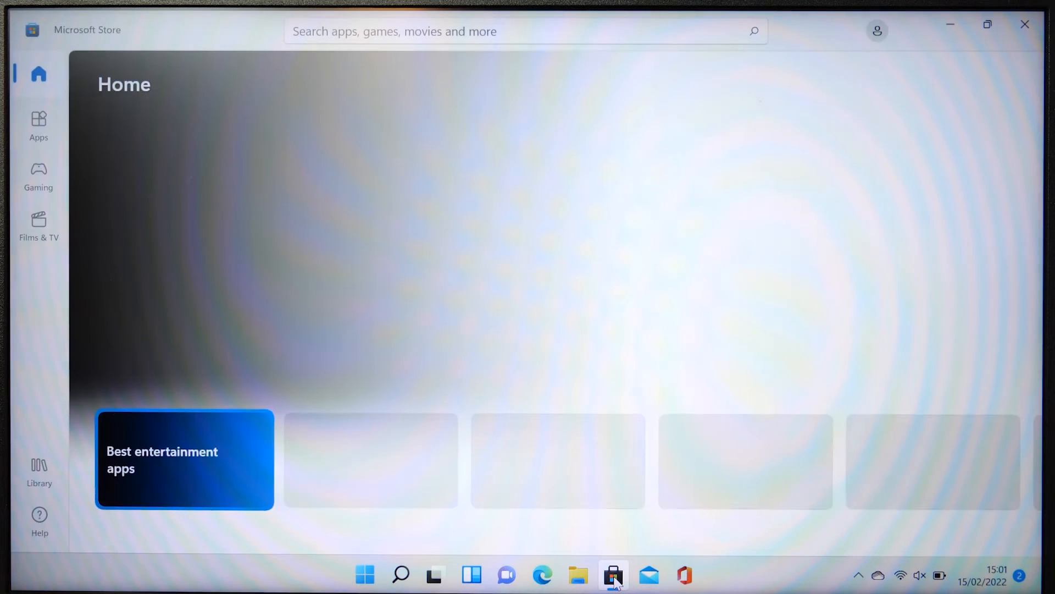
type("M")
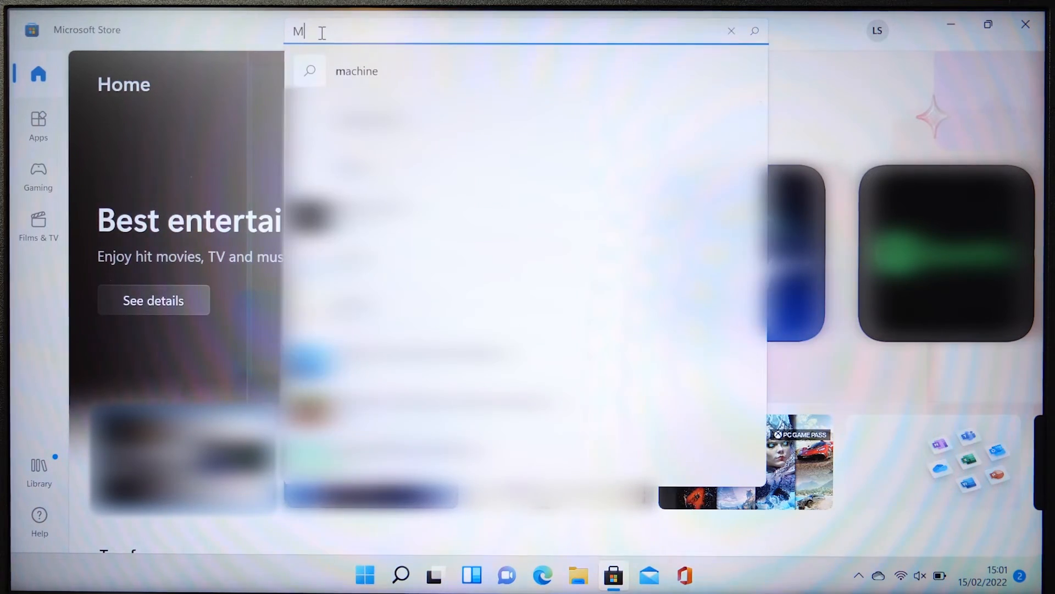
type("Microsoft 365")
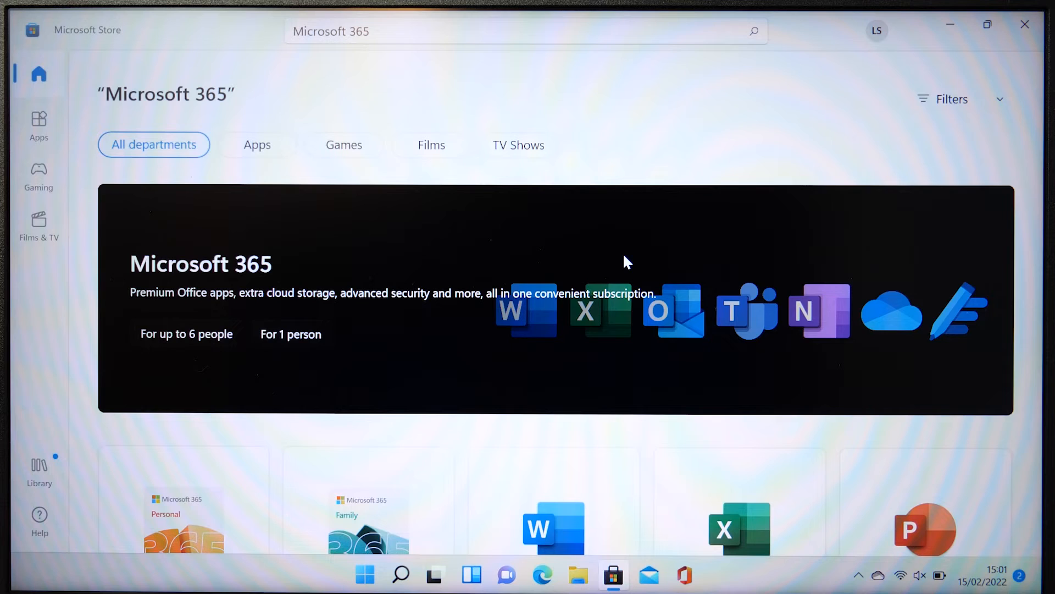
scroll("down", 3)
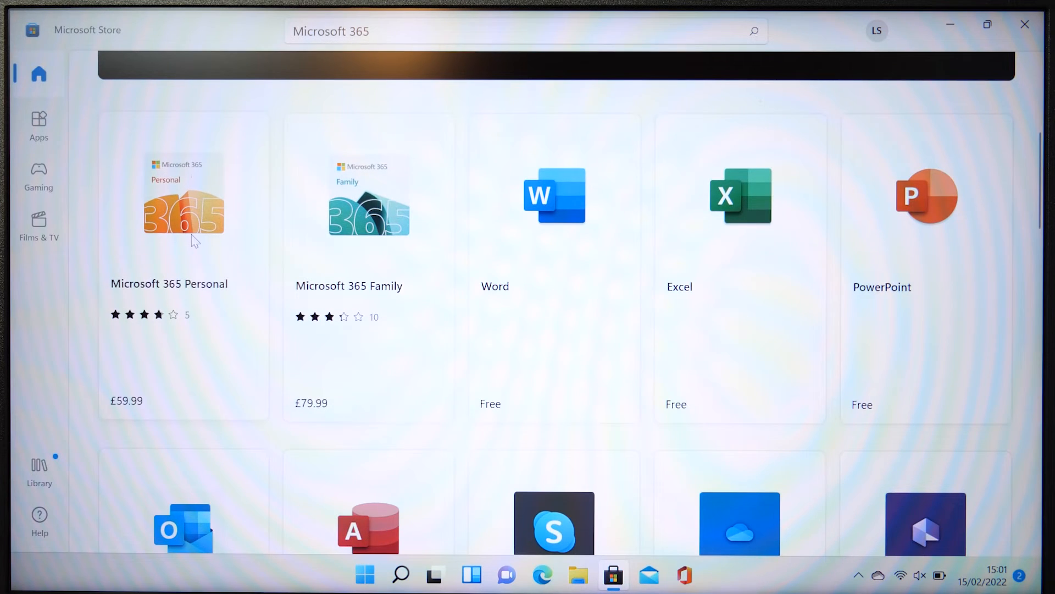
View Microsoft 365 Personal's £59.99 yearly and £5.99 monthly options, then return to results
left_click(183, 202)
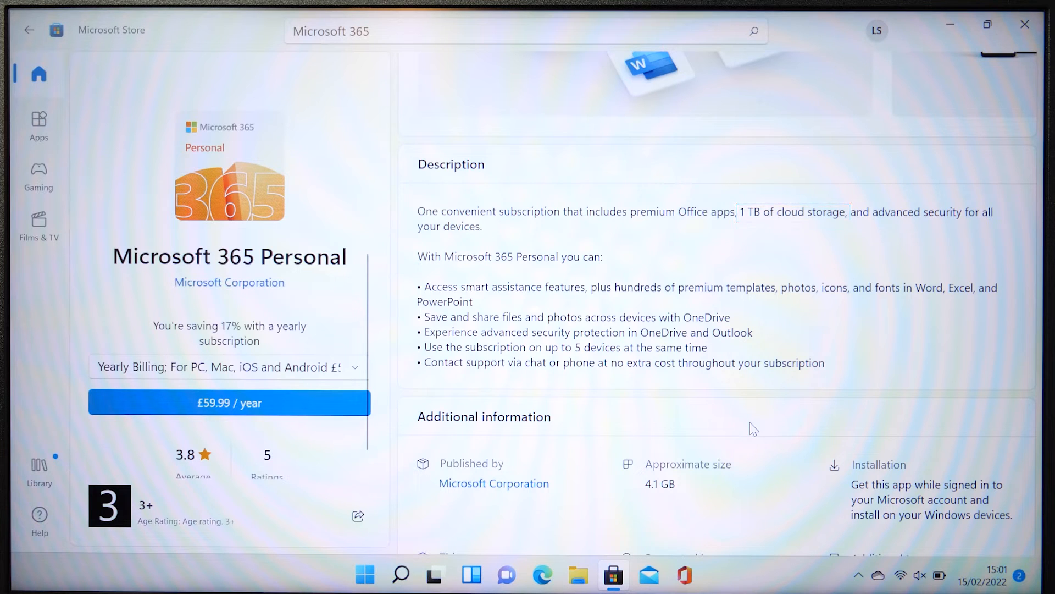
double_click(640, 347)
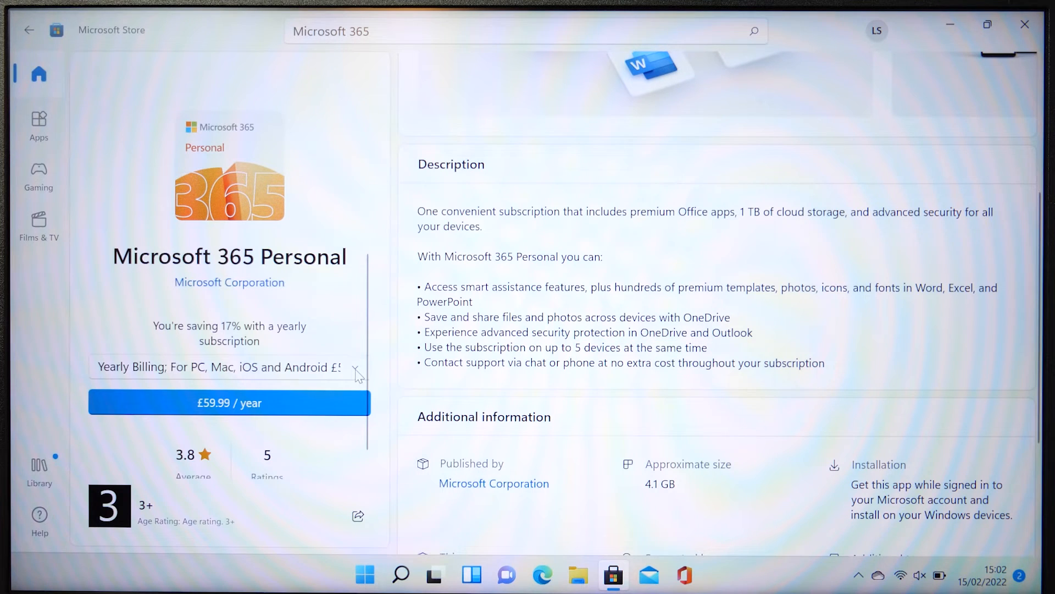
left_click(356, 366)
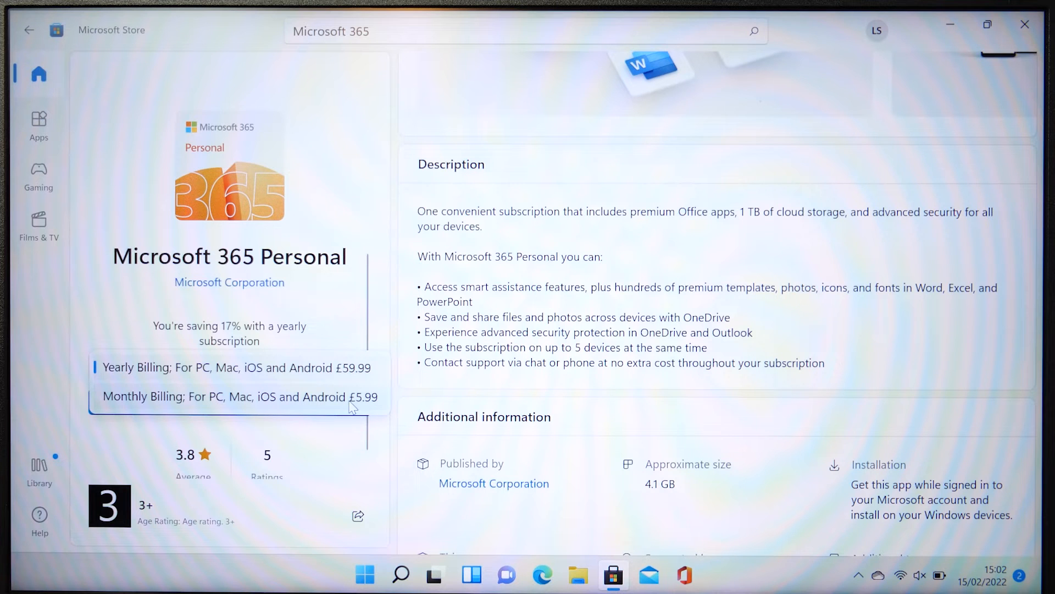
left_click(235, 367)
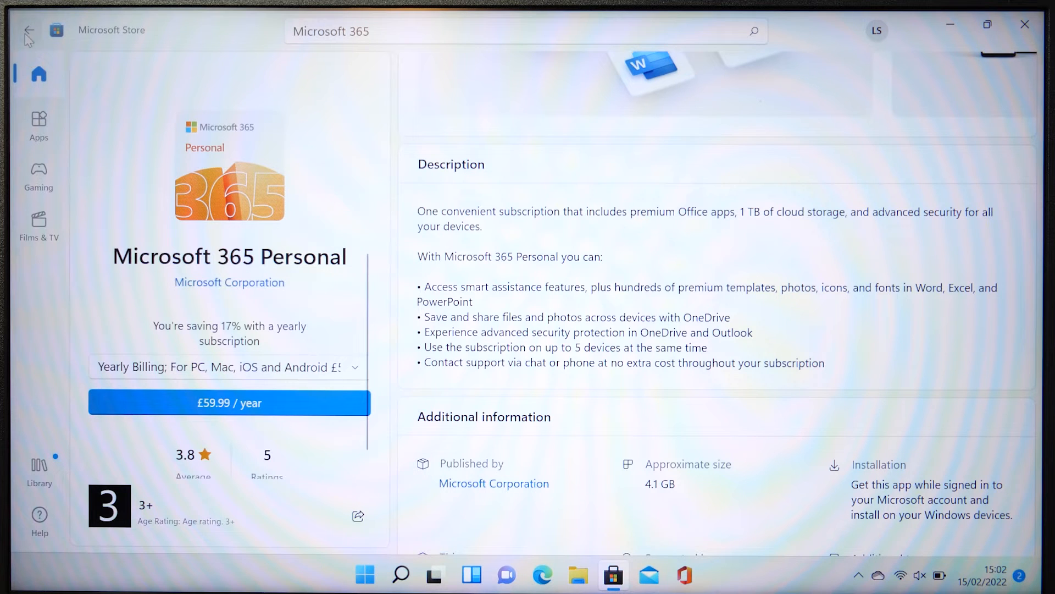
left_click(28, 31)
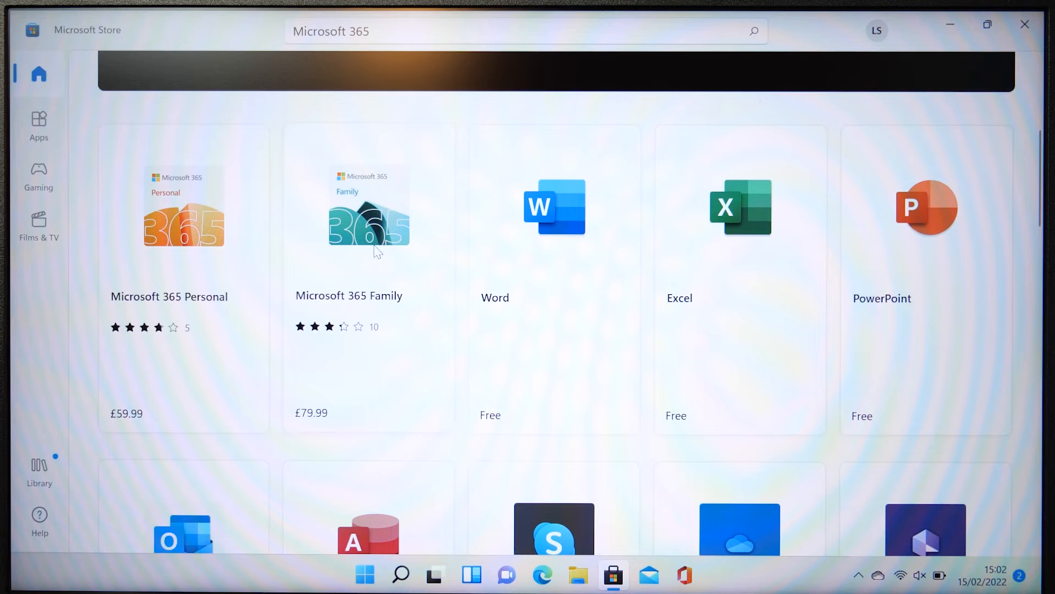
Open Microsoft 365 Family, review billing options, and start buying the £79.99 yearly plan
left_click(368, 225)
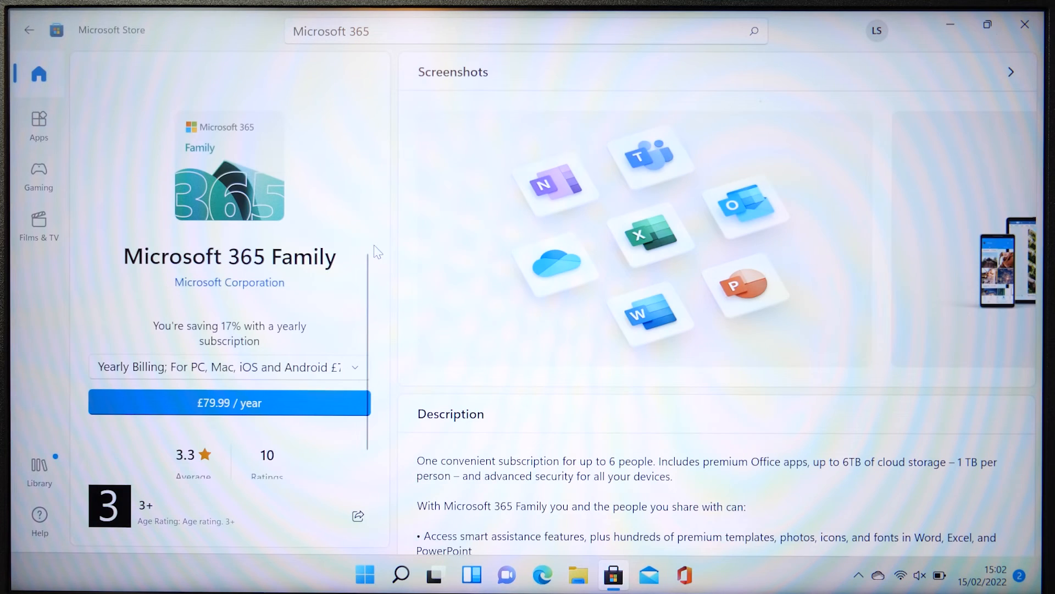
scroll("down", 3)
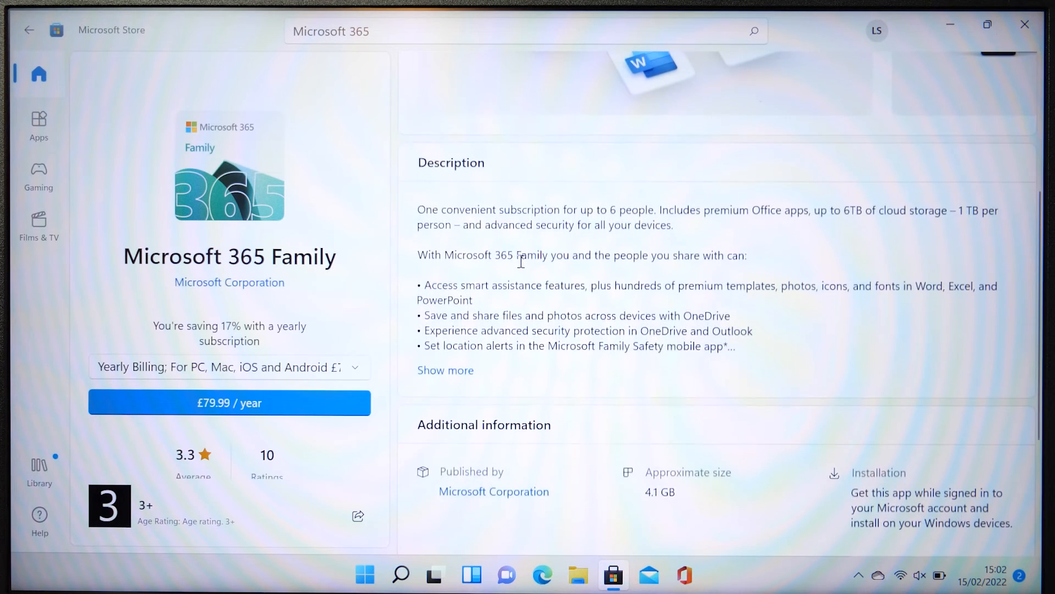
mouse_move(402, 358)
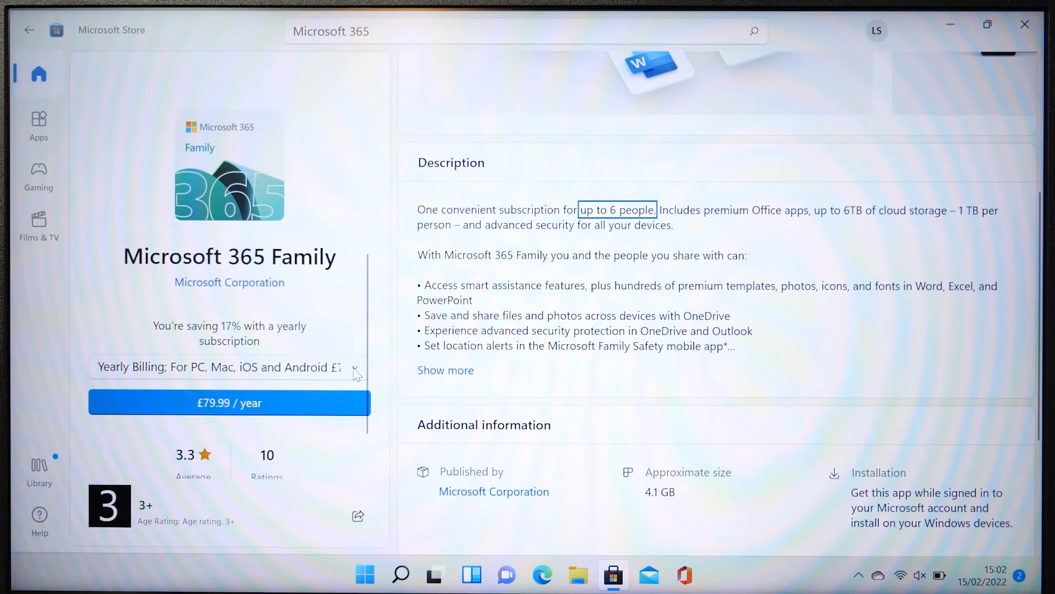
left_click(616, 209)
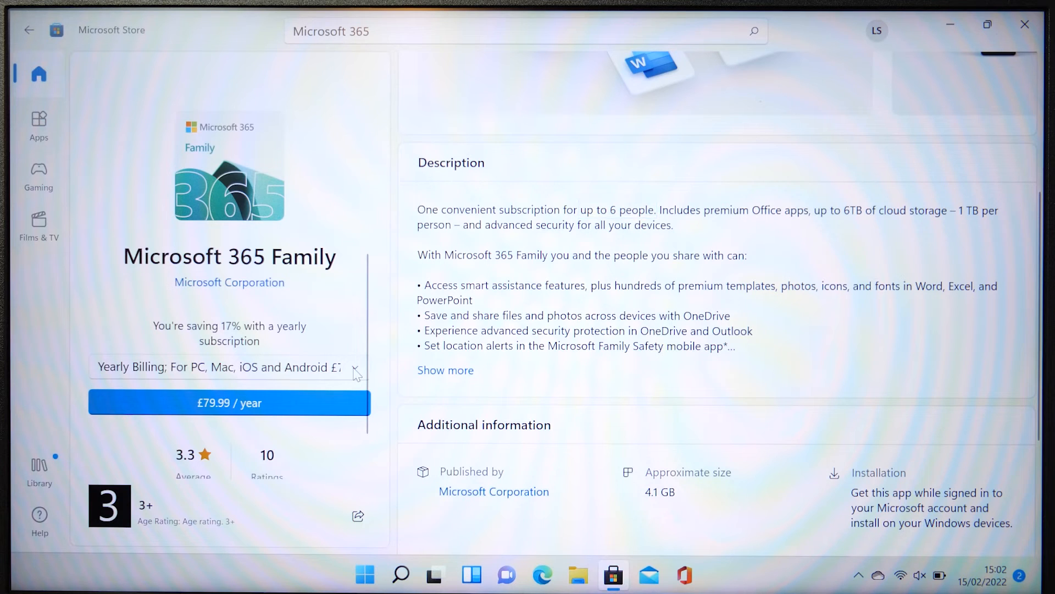
double_click(875, 209)
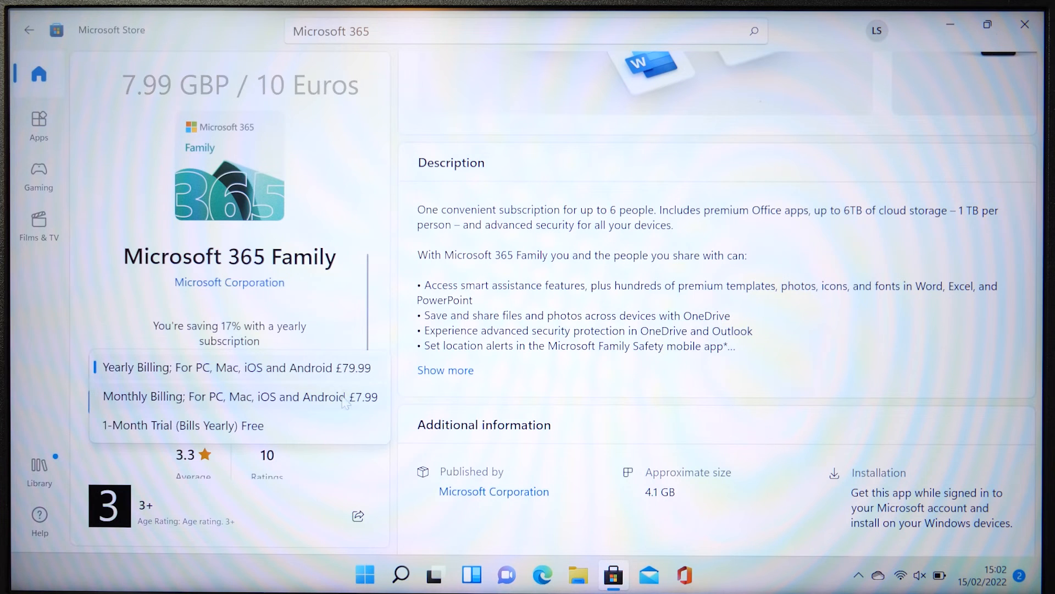
mouse_move(330, 407)
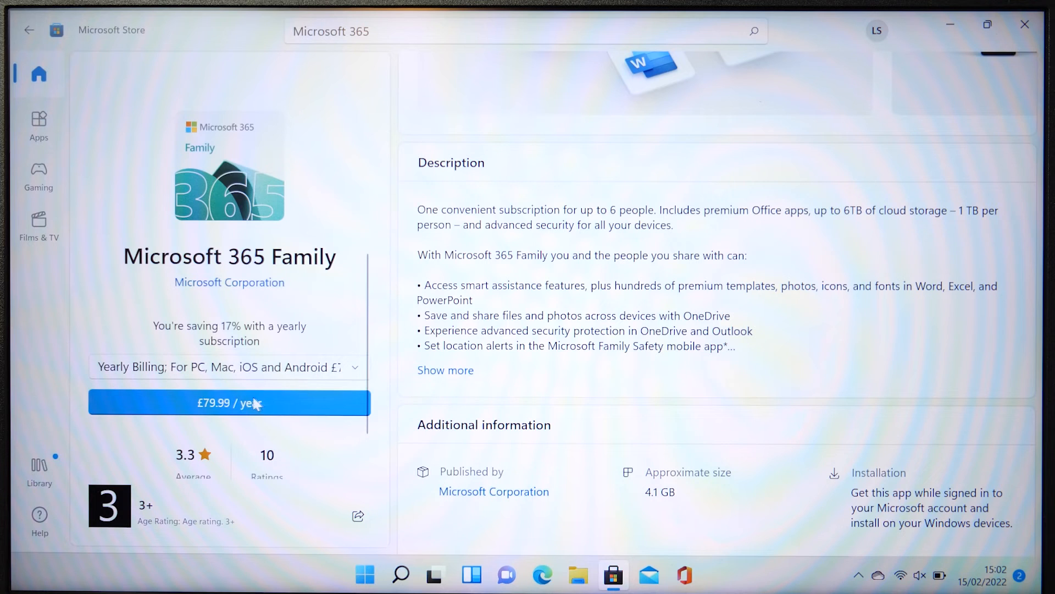
mouse_move(252, 405)
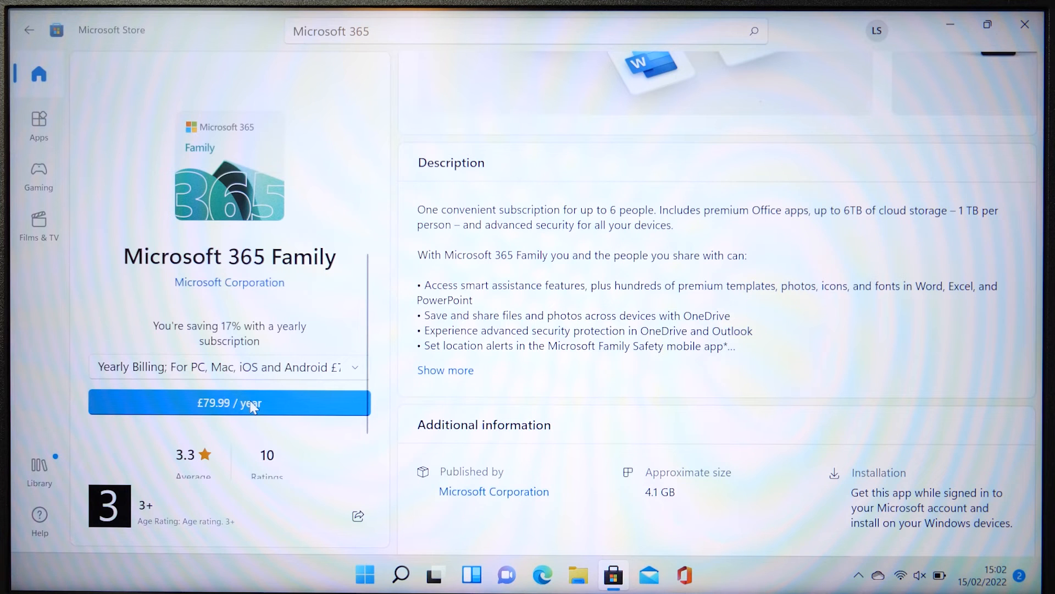
left_click(229, 403)
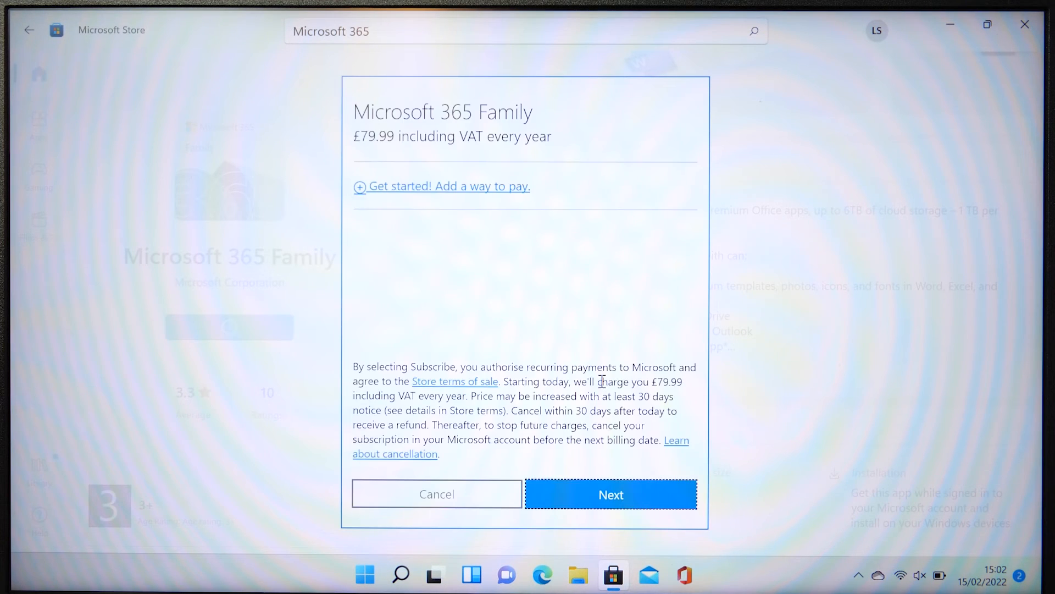
mouse_move(606, 469)
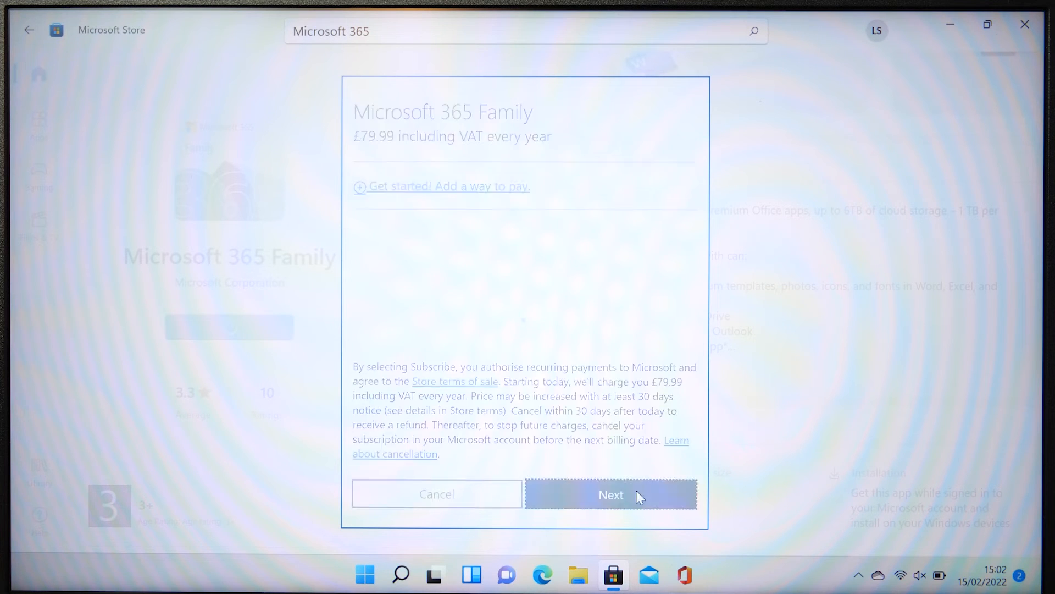
Choose credit or debit card as the payment method and select the card number field
left_click(610, 493)
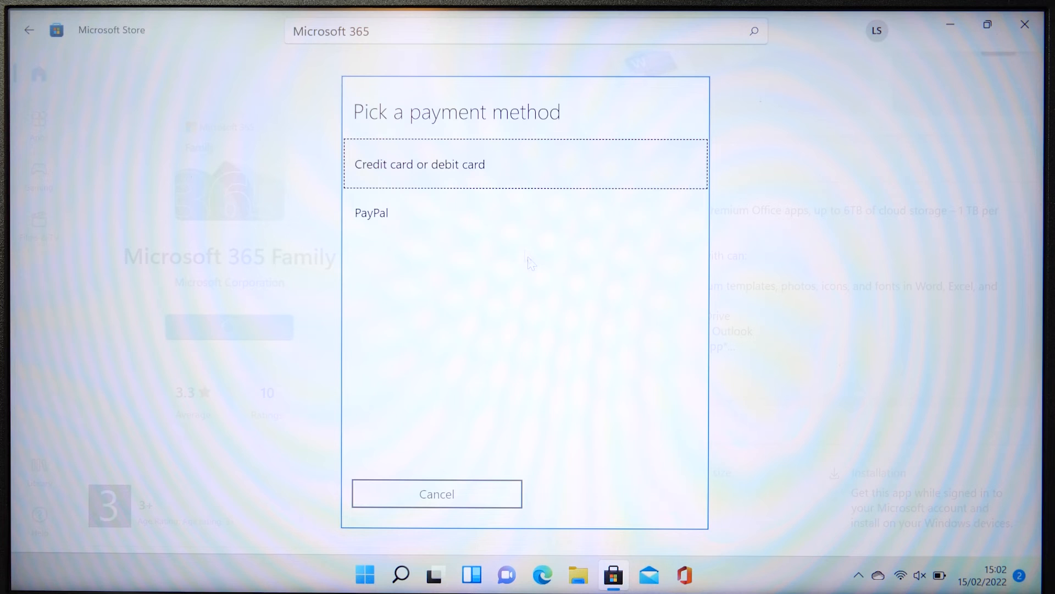
left_click(420, 164)
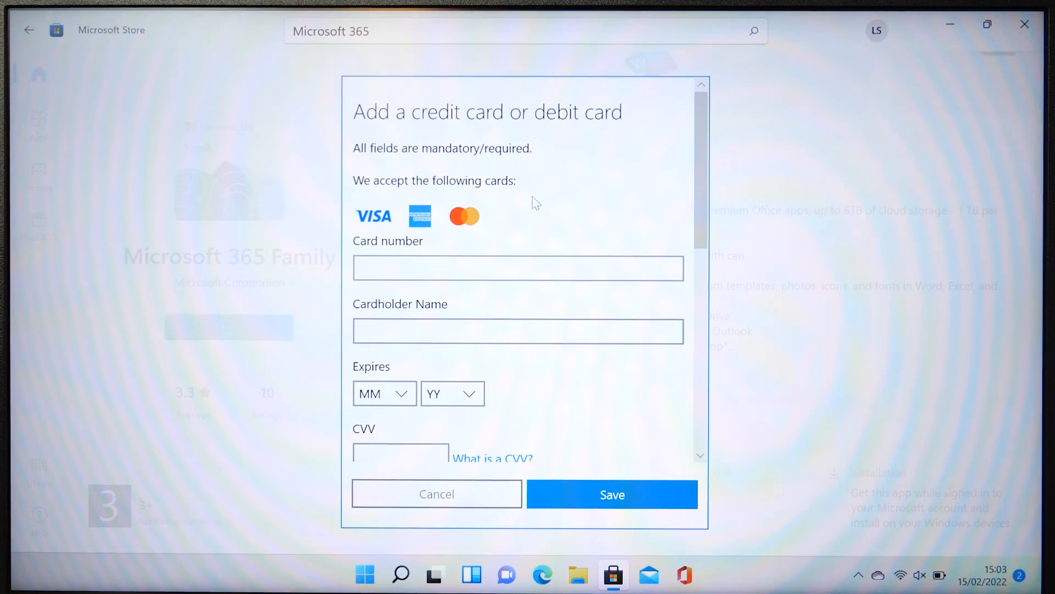
left_click(517, 267)
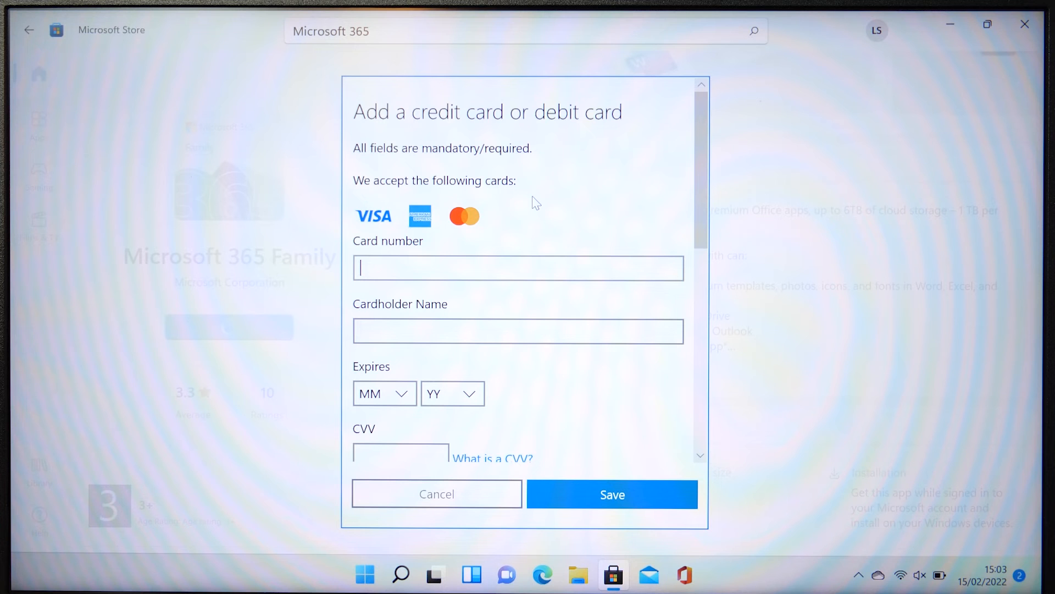
left_click(611, 495)
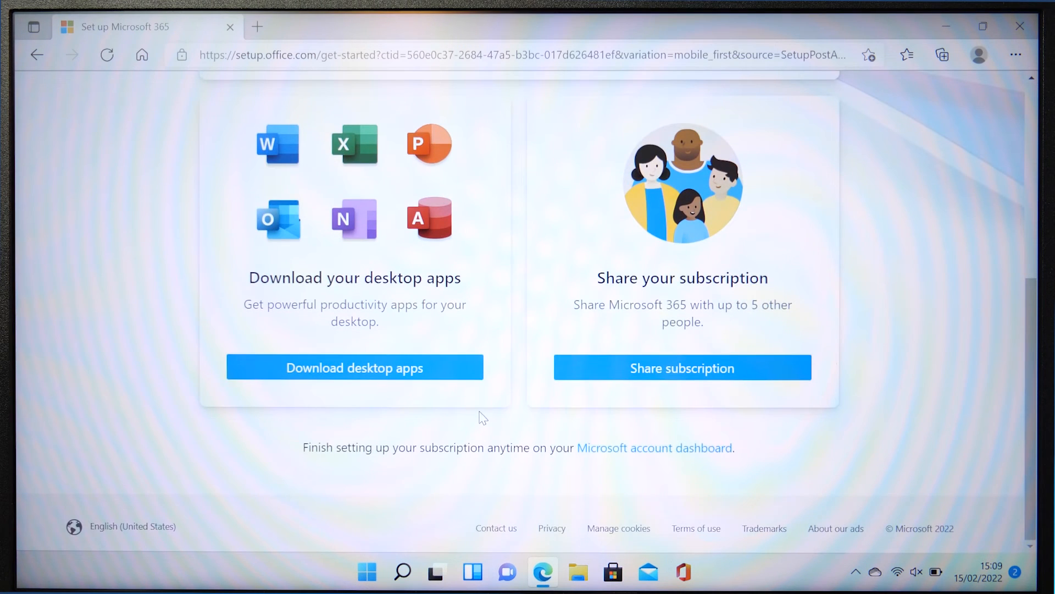
Download and run OfficeSetup.exe again, then launch Word from the pinned apps
left_click(654, 447)
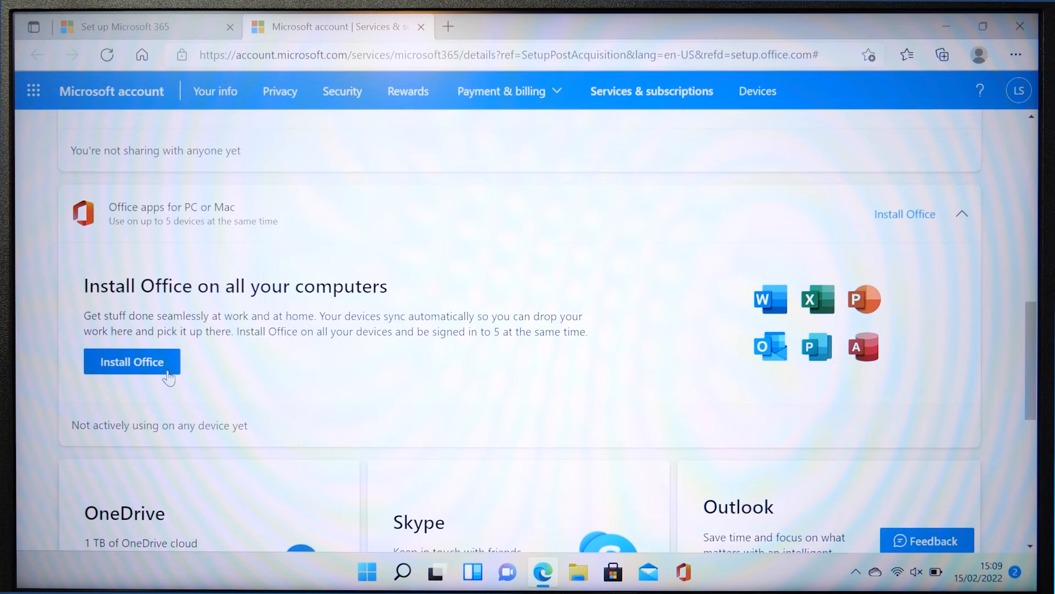
left_click(131, 362)
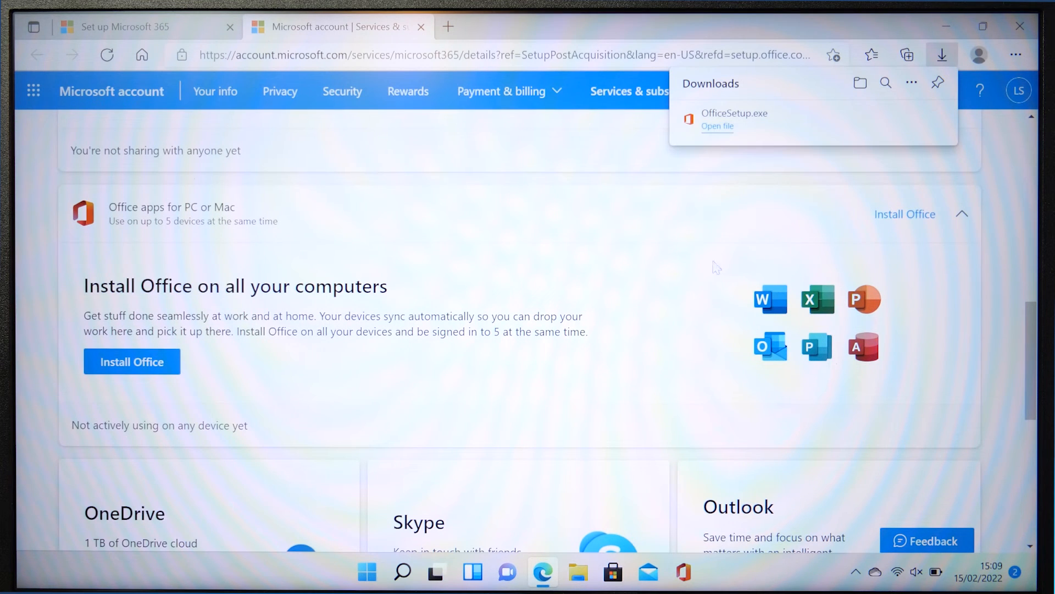
left_click(716, 127)
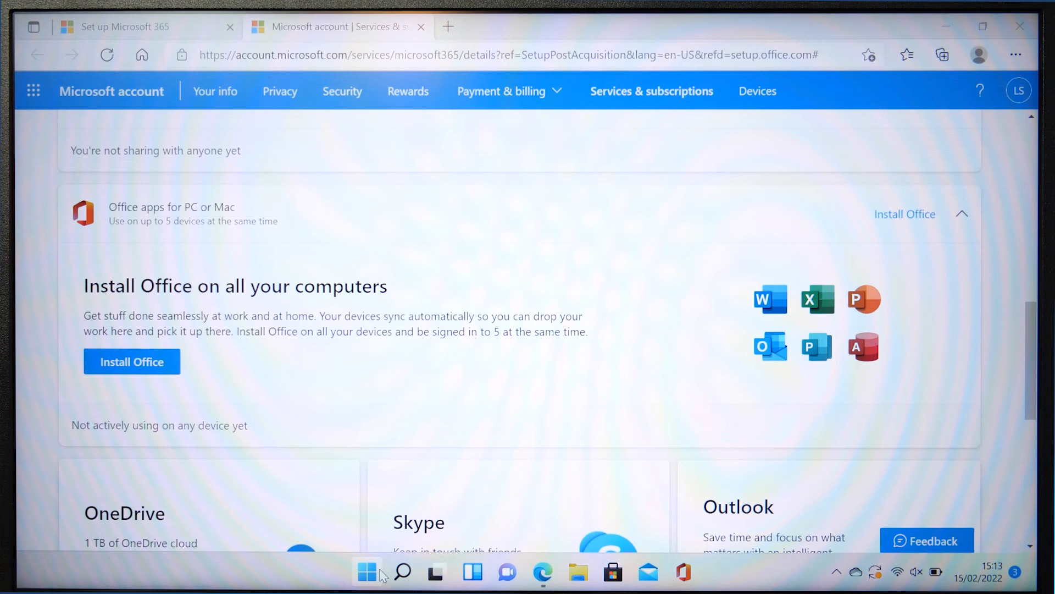
left_click(366, 573)
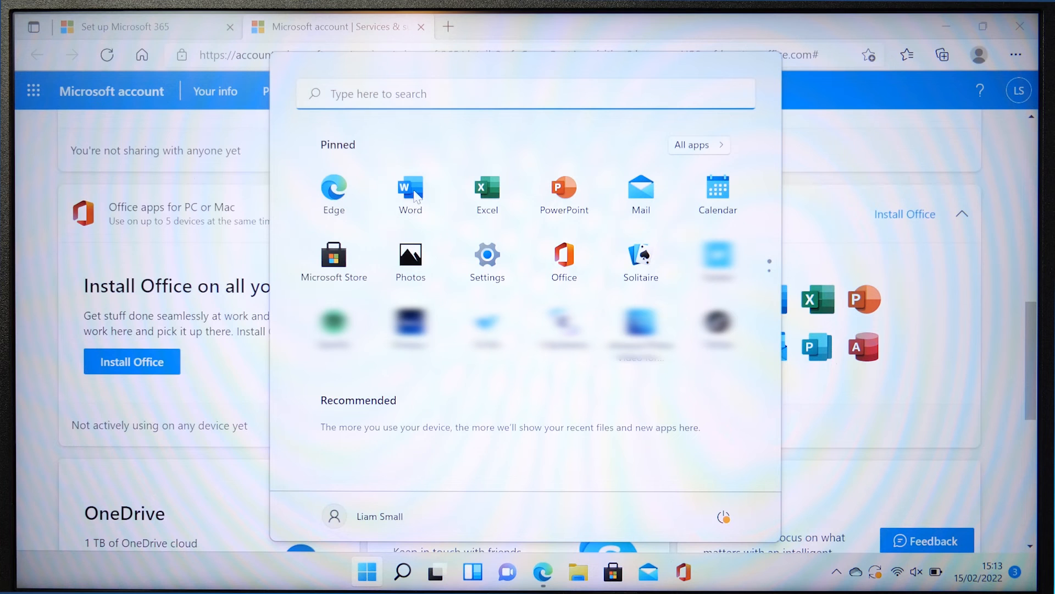
left_click(410, 194)
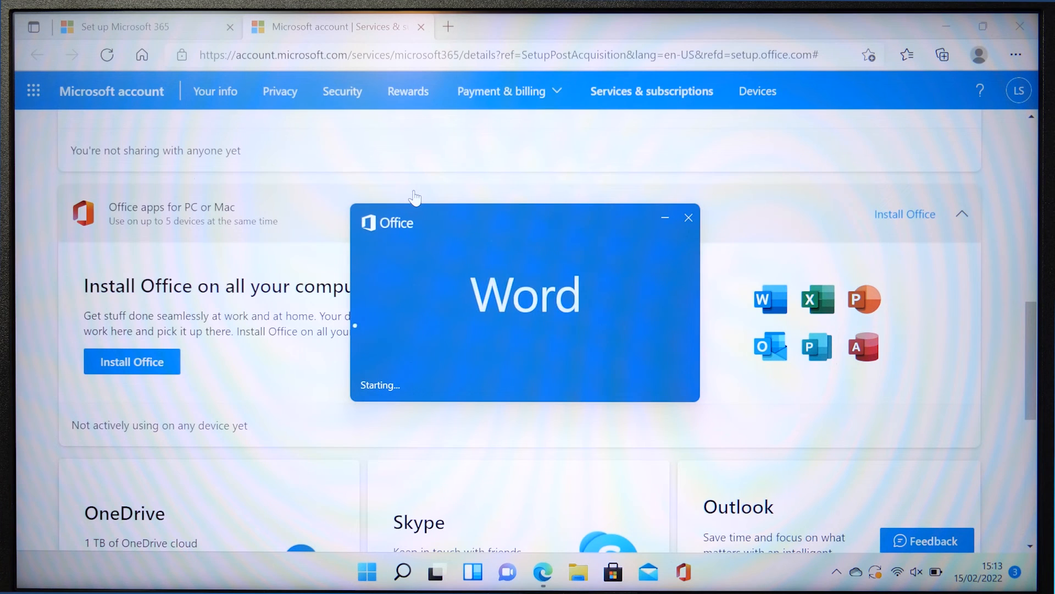